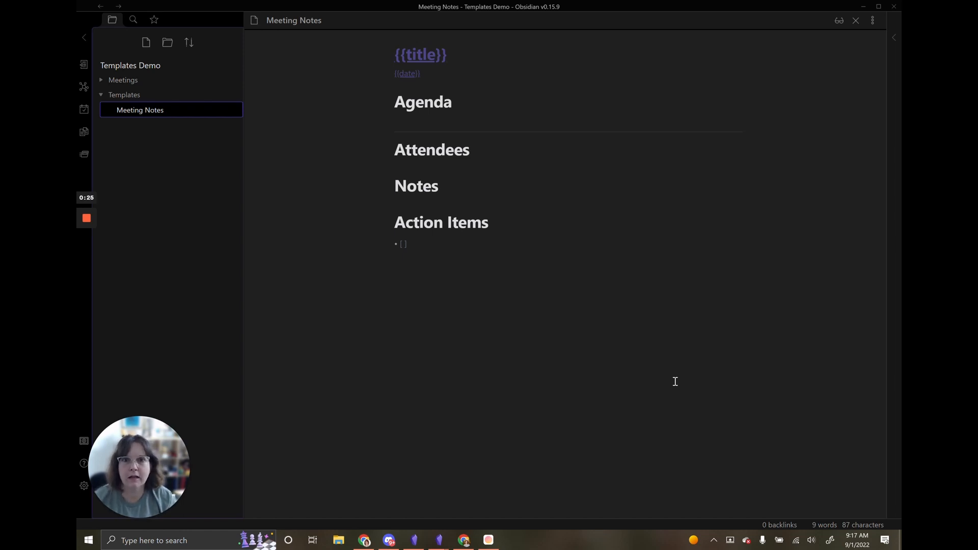
{"action": "mouse_move", "coordinate": [487, 386]}
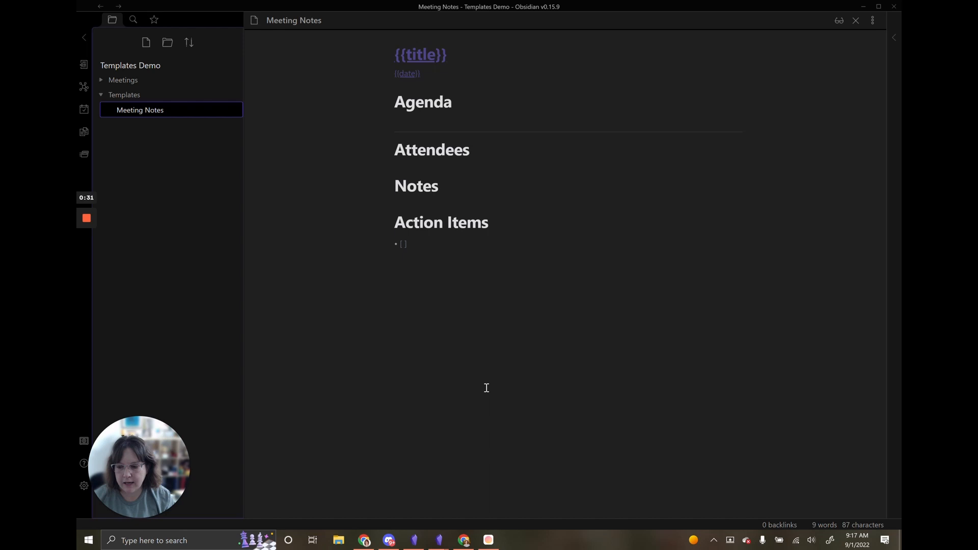
{"action": "mouse_move", "coordinate": [201, 141]}
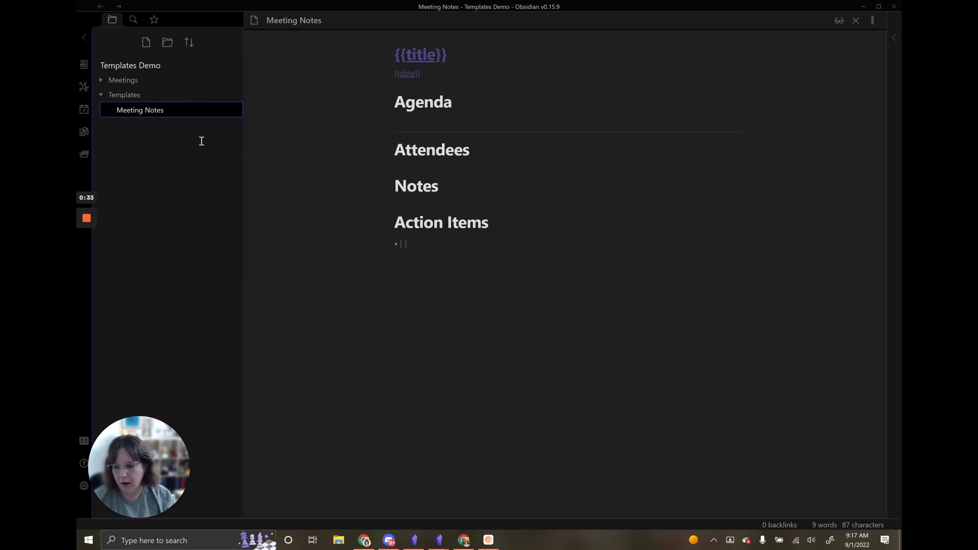
{"action": "mouse_move", "coordinate": [329, 108]}
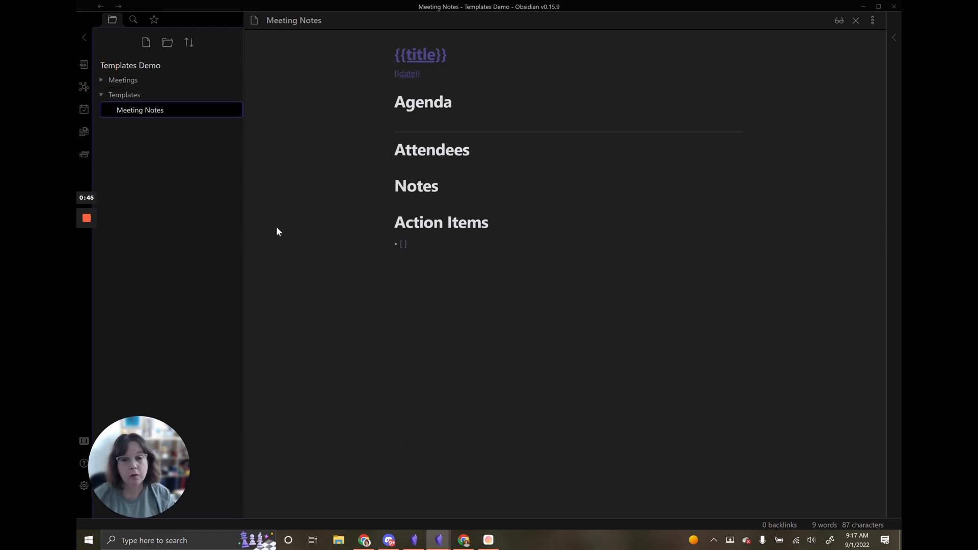
{"action": "mouse_move", "coordinate": [207, 304]}
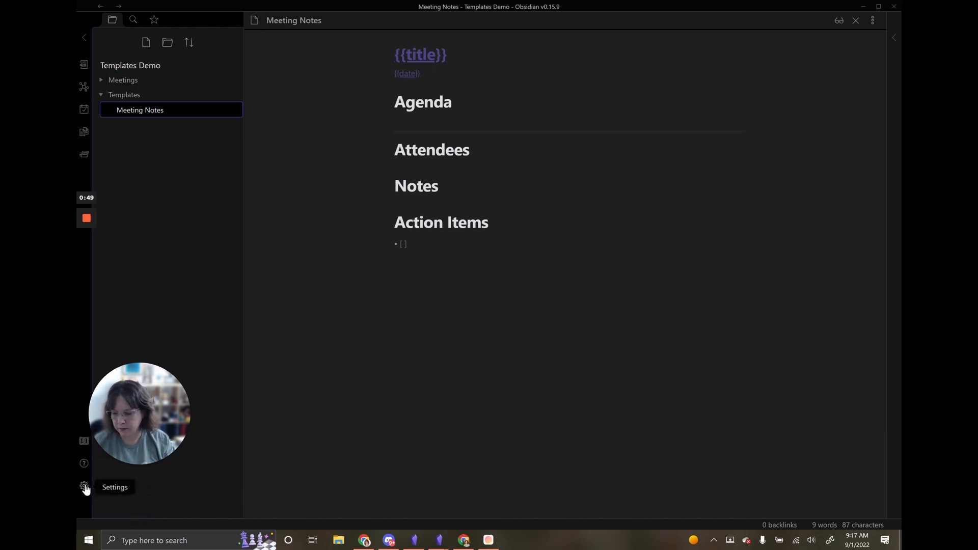
Step: Turn on community plugins from Settings, leaving Restricted Mode
{"action": "left_click", "coordinate": [84, 486]}
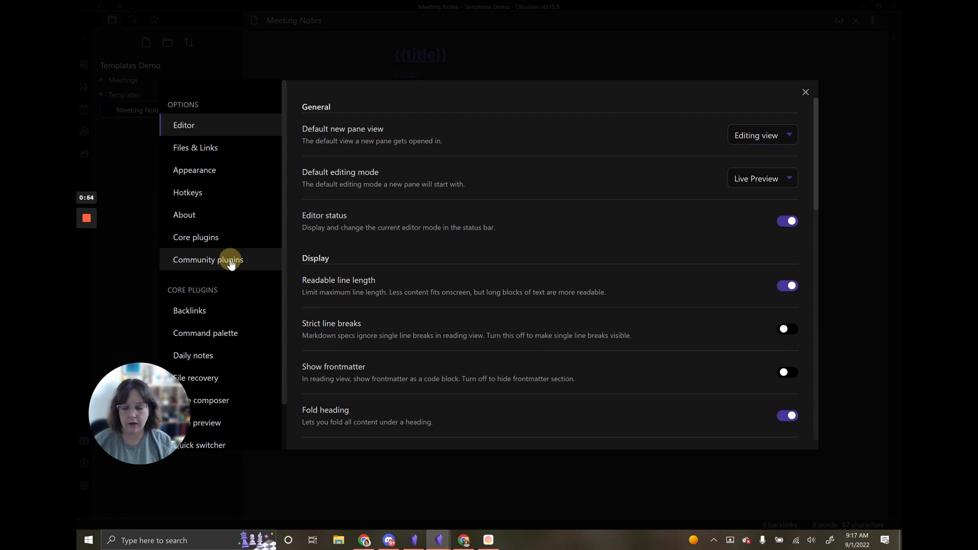
{"action": "left_click", "coordinate": [208, 259]}
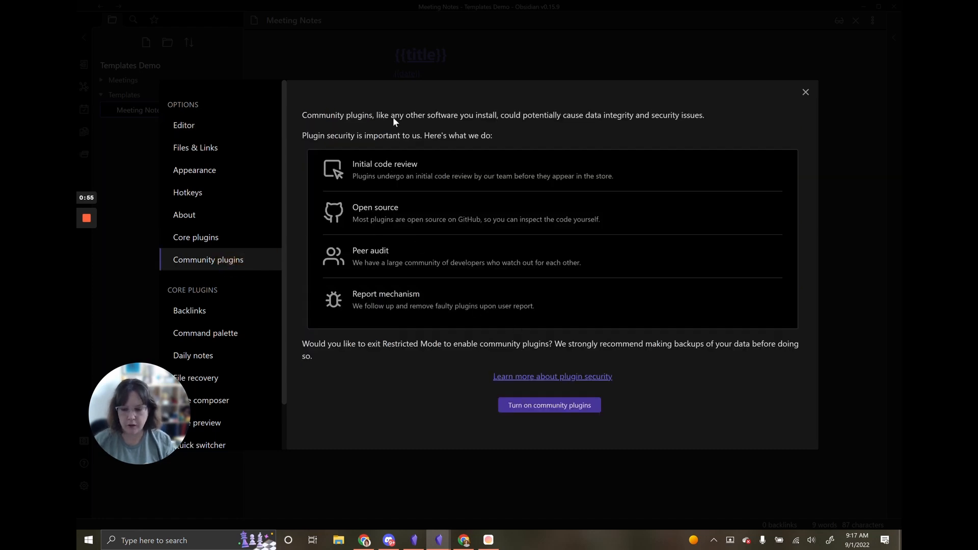
{"action": "mouse_move", "coordinate": [450, 268]}
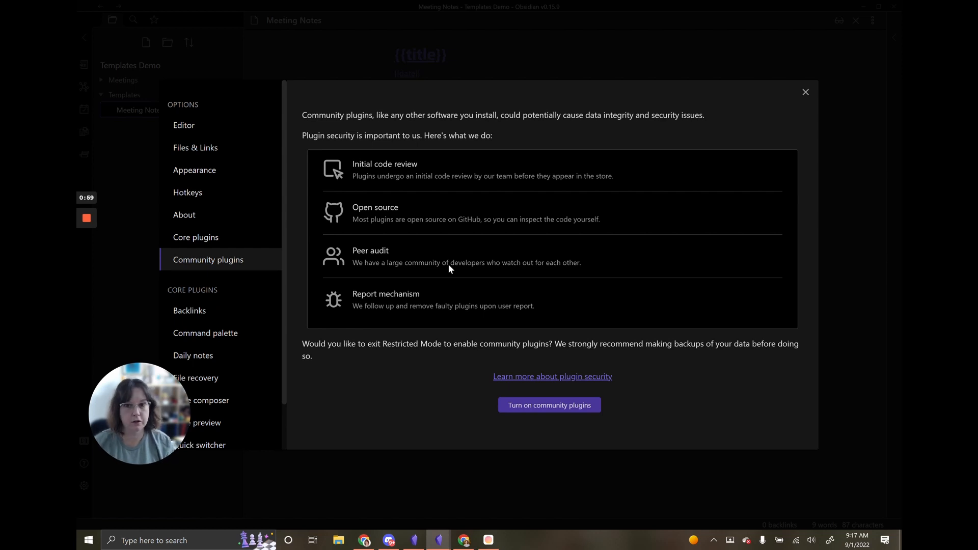
{"action": "mouse_move", "coordinate": [458, 284]}
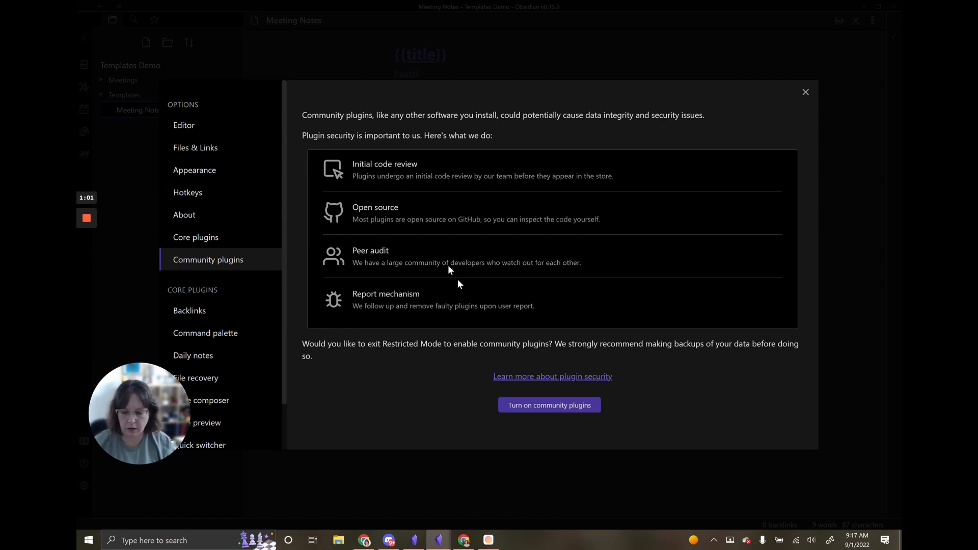
{"action": "left_click", "coordinate": [548, 405]}
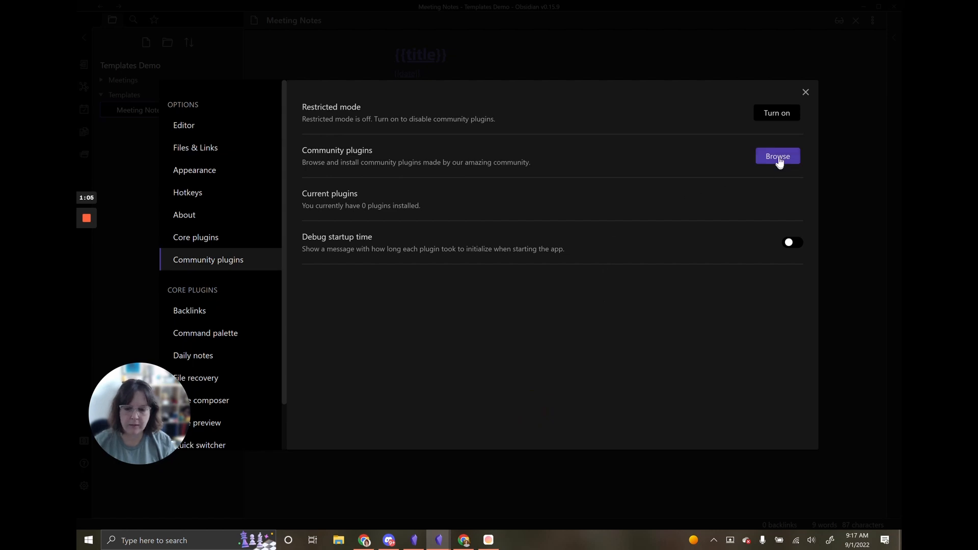
Step: Browse the community plugin catalogue and search for 'Temp' to find Templater
{"action": "left_click", "coordinate": [777, 156]}
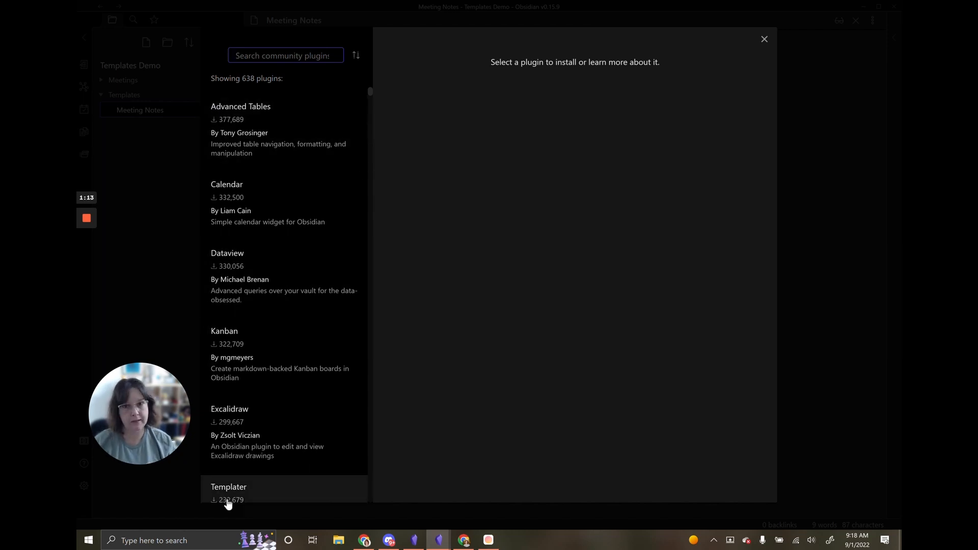
{"action": "scroll", "scroll_direction": "down", "scroll_amount": 3}
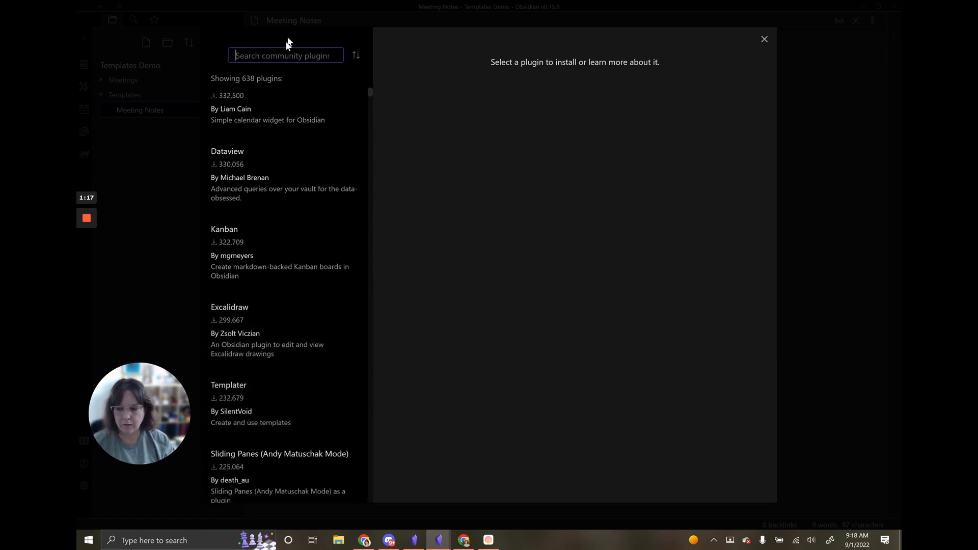
{"action": "type", "text": "Temp"}
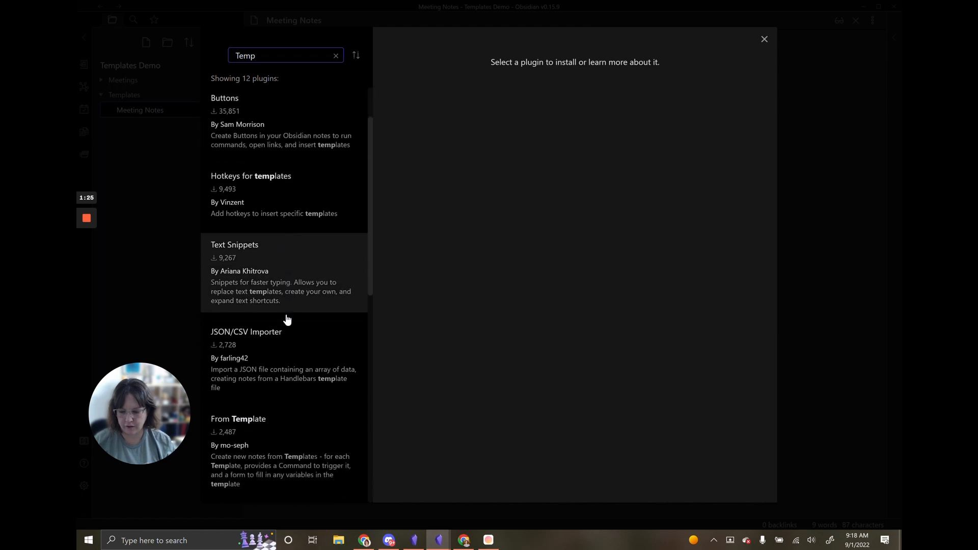
{"action": "scroll", "scroll_direction": "down", "scroll_amount": 3}
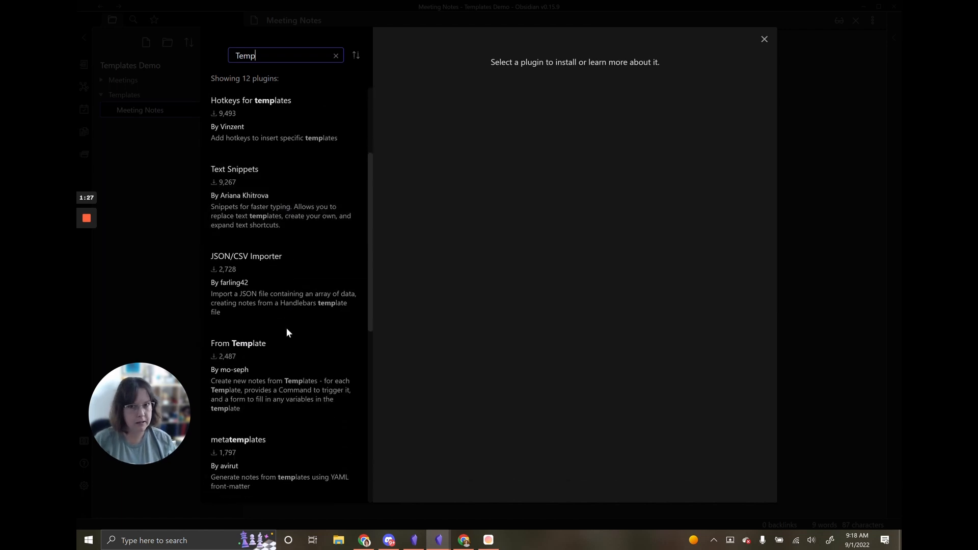
{"action": "scroll", "scroll_direction": "down", "scroll_amount": 3}
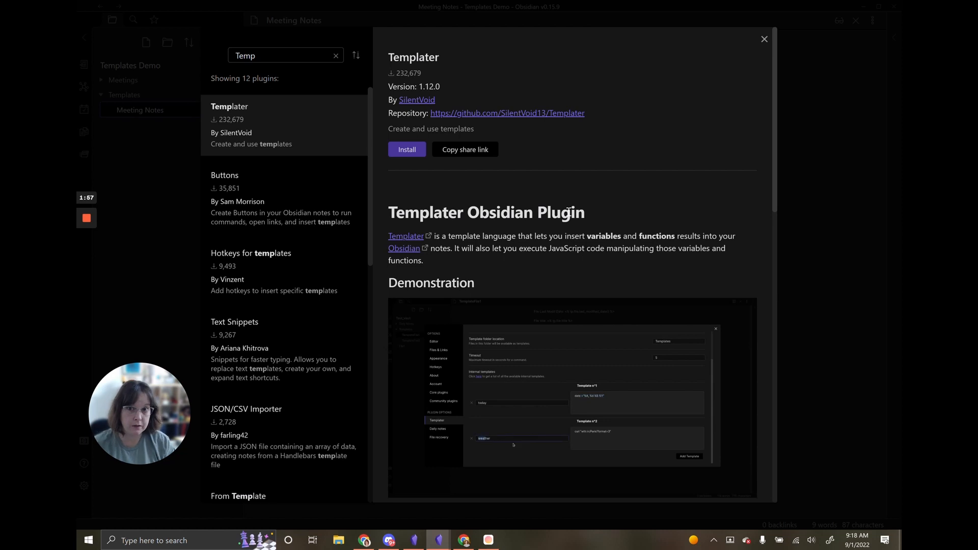
Step: Scroll through the Templater plugin's readme down to its license and support notes
{"action": "scroll", "scroll_direction": "down", "scroll_amount": 3}
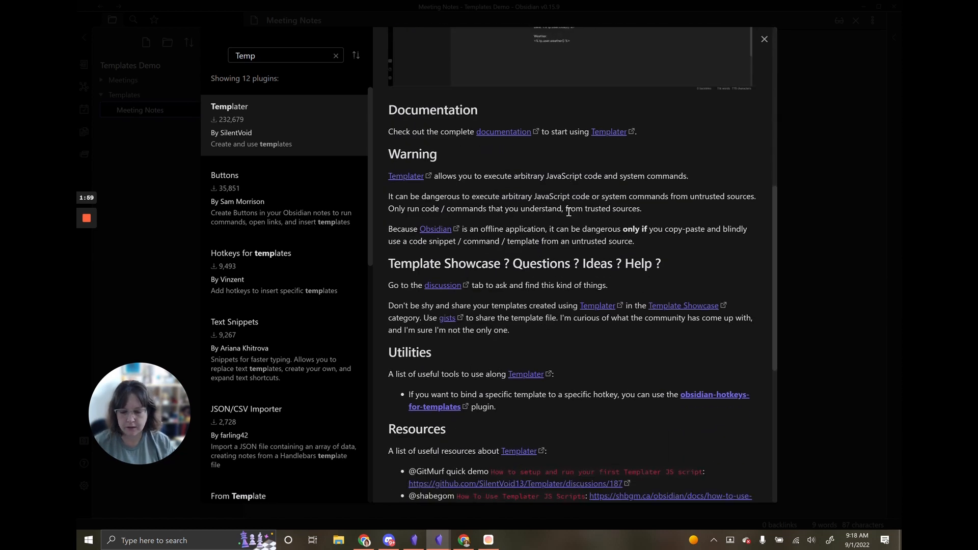
{"action": "scroll", "scroll_direction": "down", "scroll_amount": 3}
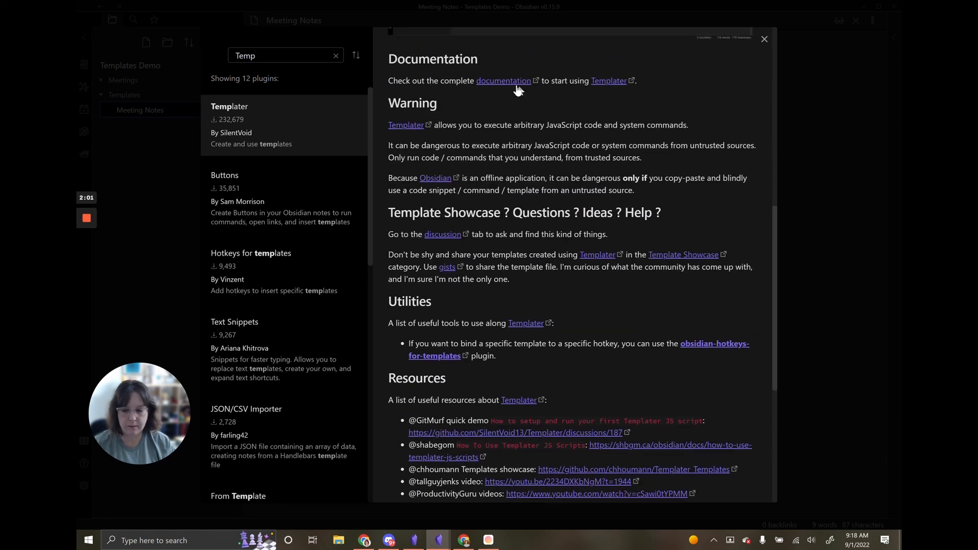
{"action": "scroll", "scroll_direction": "down", "scroll_amount": 3}
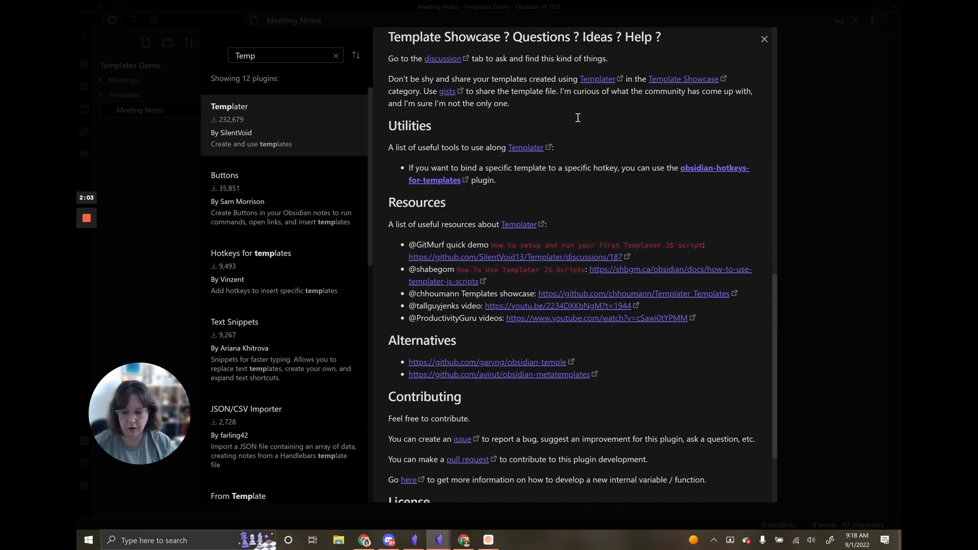
{"action": "scroll", "scroll_direction": "down", "scroll_amount": 3}
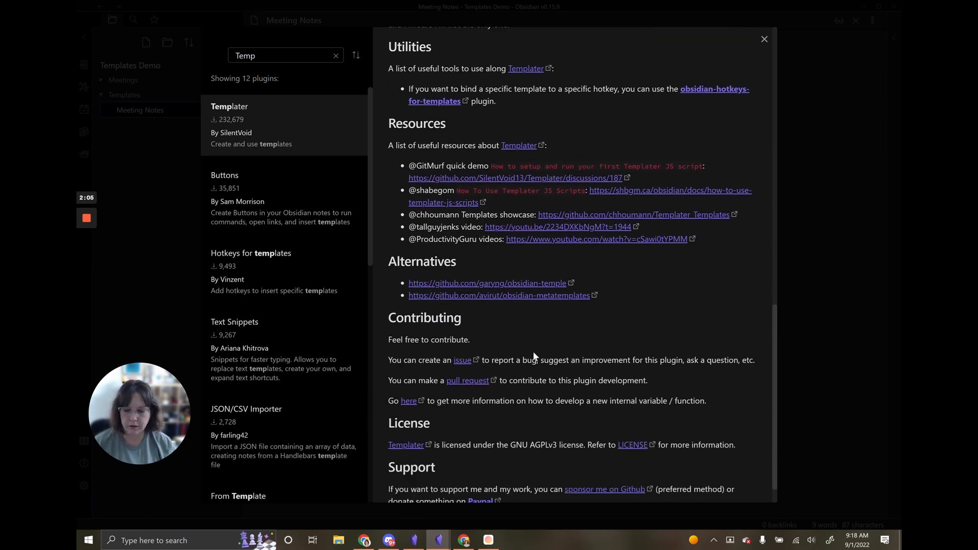
{"action": "scroll", "scroll_direction": "down", "scroll_amount": 3}
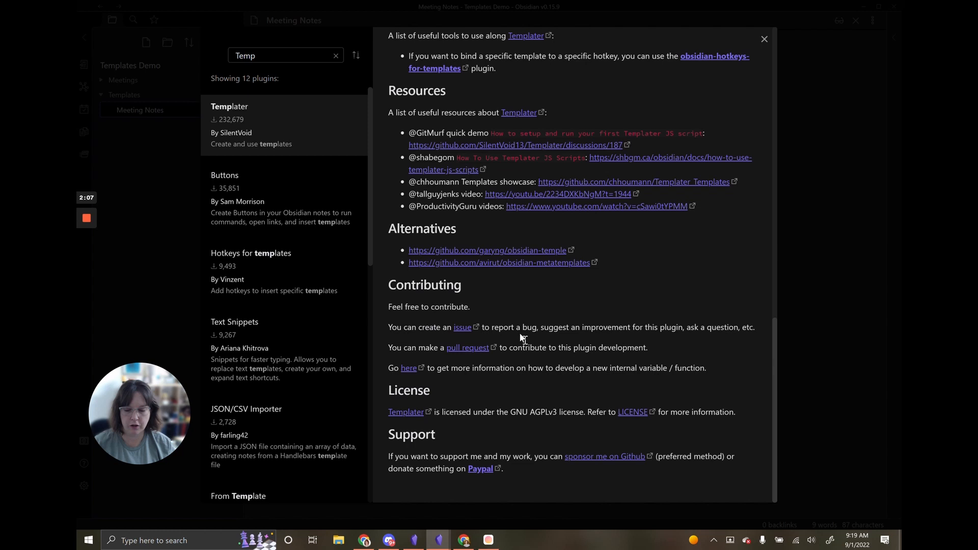
{"action": "mouse_move", "coordinate": [492, 252]}
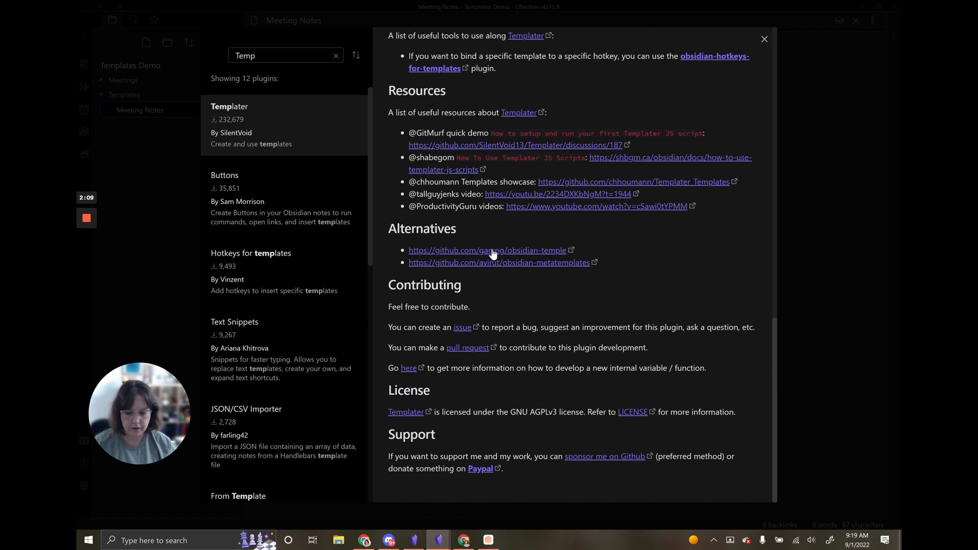
{"action": "mouse_move", "coordinate": [609, 311]}
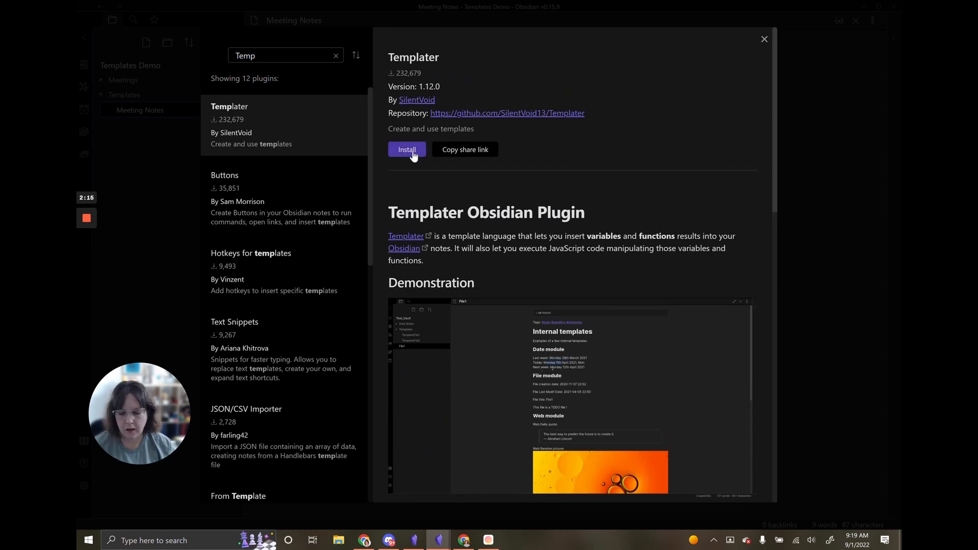
Step: Install the Templater plugin and enable it
{"action": "left_click", "coordinate": [406, 149]}
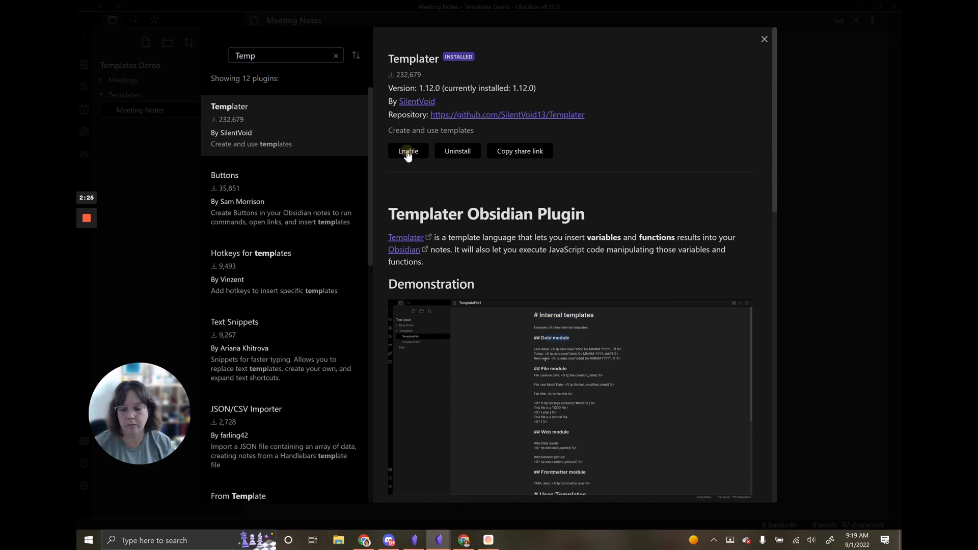
{"action": "left_click", "coordinate": [408, 150]}
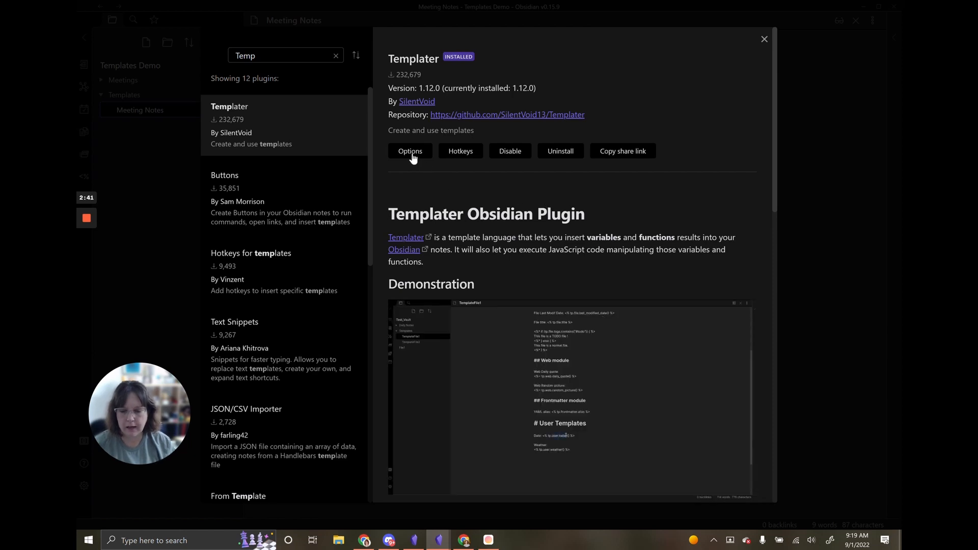
Step: Set Templater's template folder location to Templates and return to the note
{"action": "left_click", "coordinate": [410, 151]}
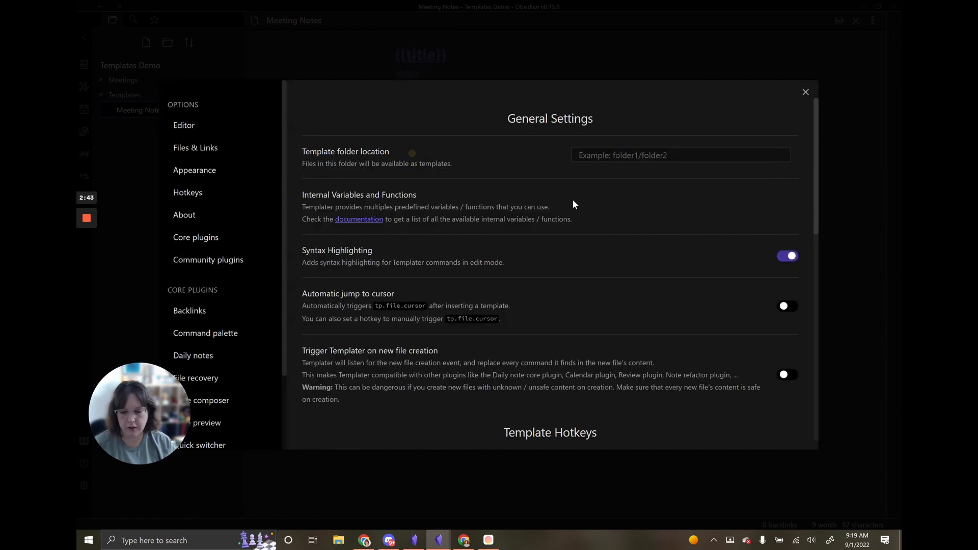
{"action": "mouse_move", "coordinate": [656, 204]}
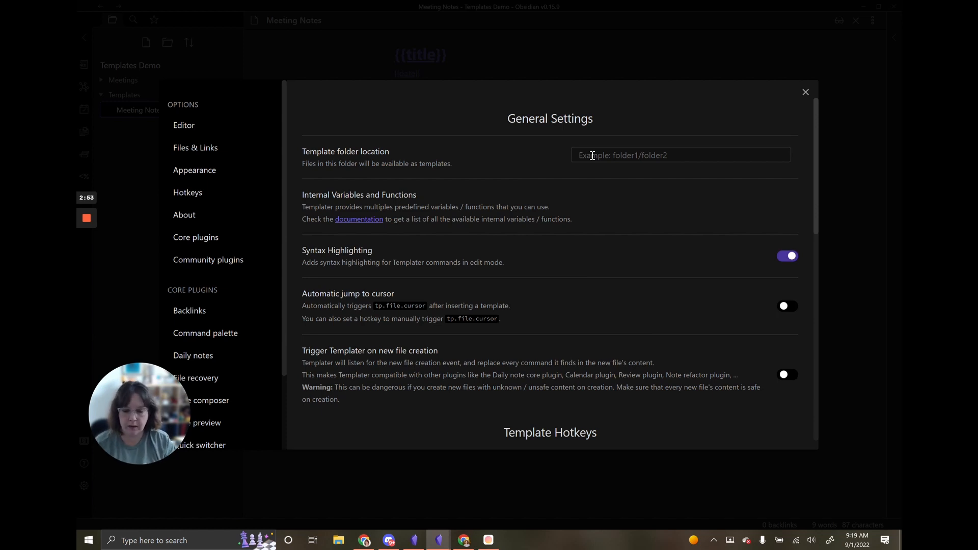
{"action": "left_click", "coordinate": [680, 155]}
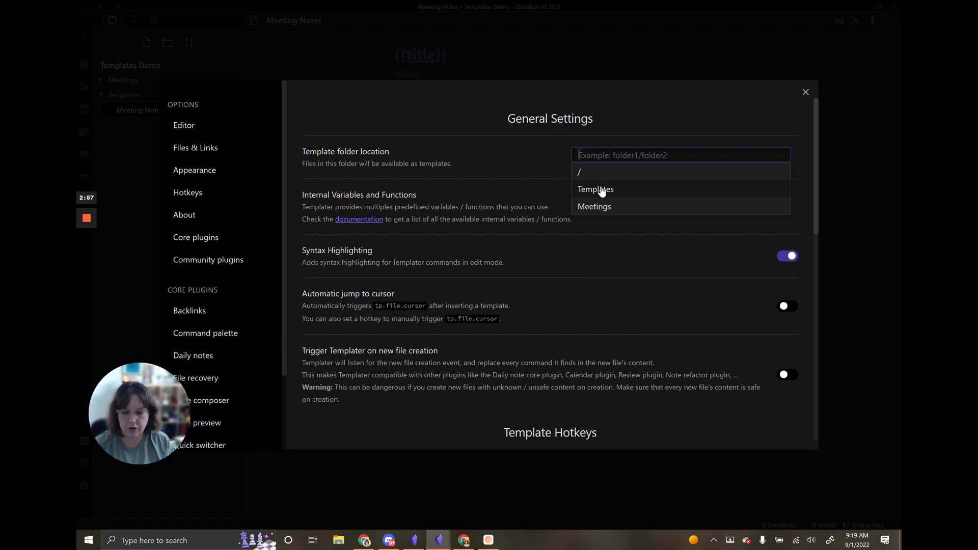
{"action": "left_click", "coordinate": [595, 189]}
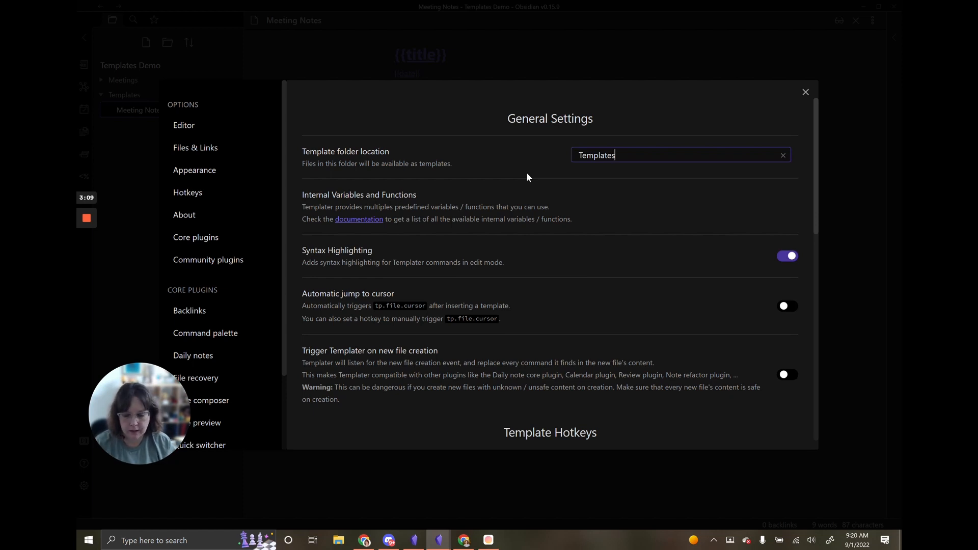
{"action": "mouse_move", "coordinate": [636, 217]}
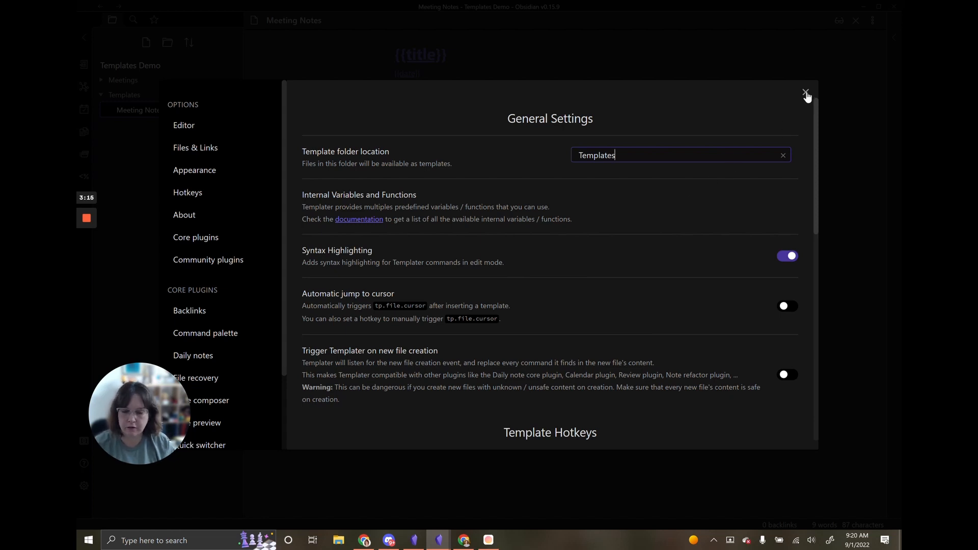
{"action": "left_click", "coordinate": [805, 92]}
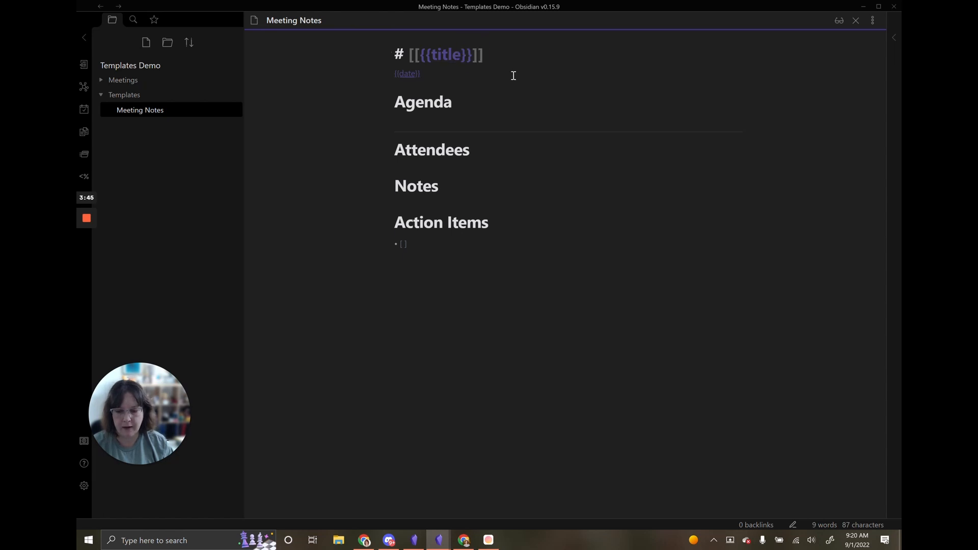
Step: Replace the title placeholder with the Templater tag <% tp.file.title %> inside the heading link
{"action": "left_click", "coordinate": [472, 55]}
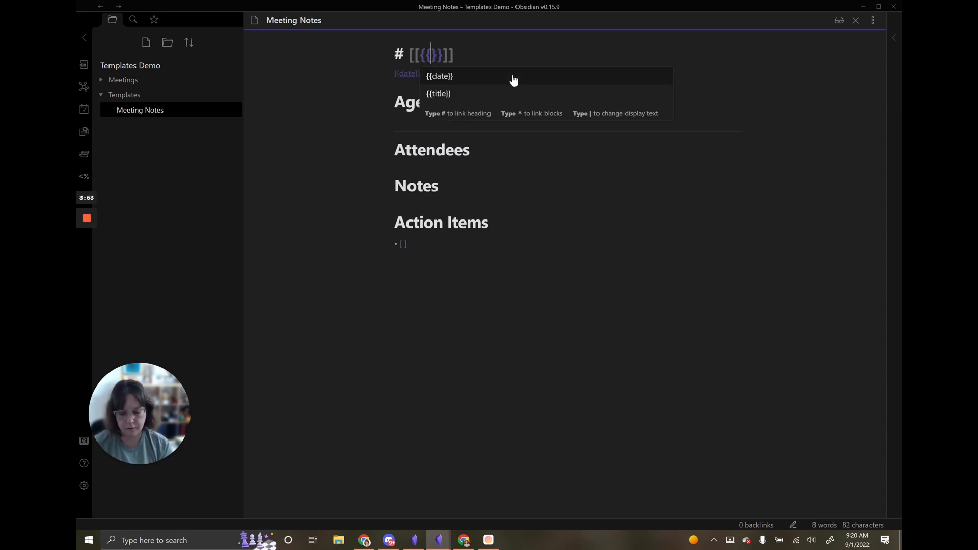
{"action": "type", "text": "<"}
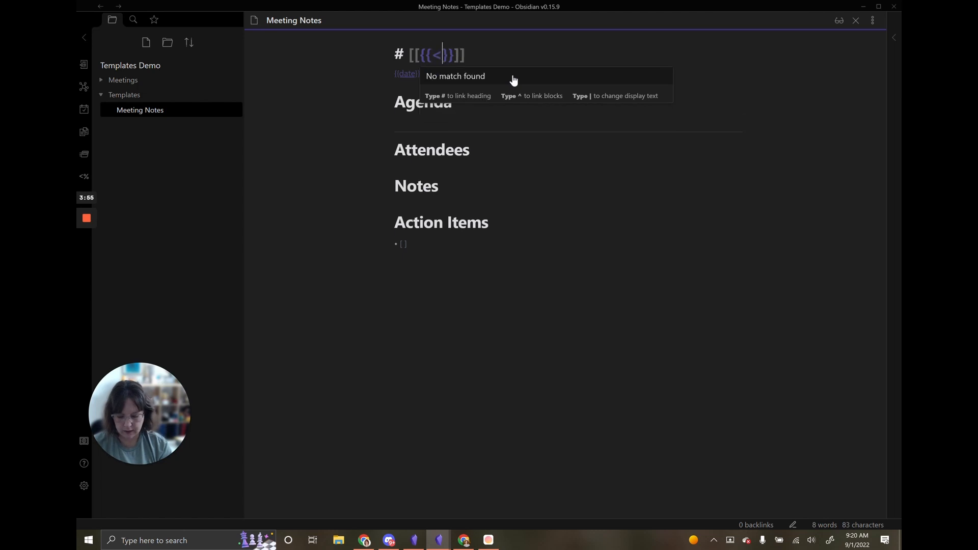
{"action": "type", "text": "%"}
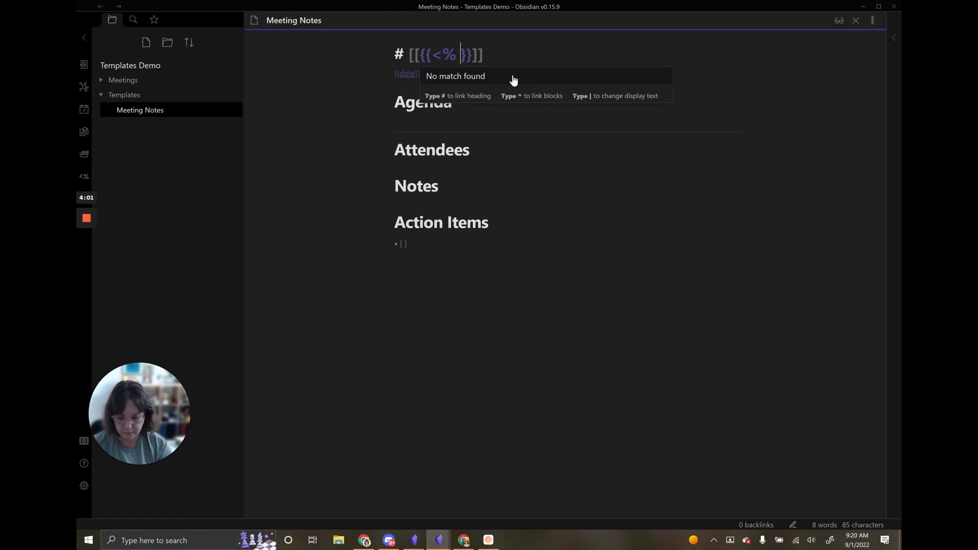
{"action": "type", "text": "%"}
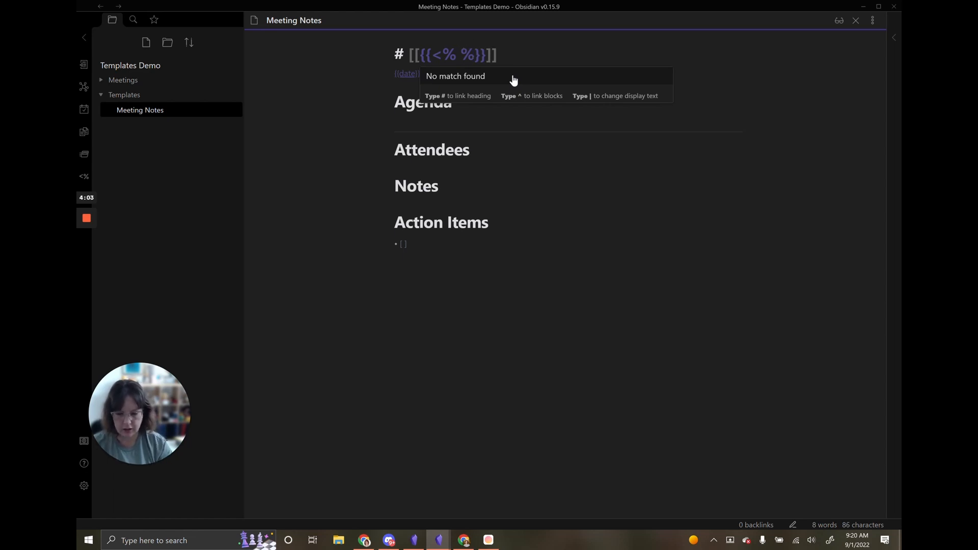
{"action": "type", "text": ">"}
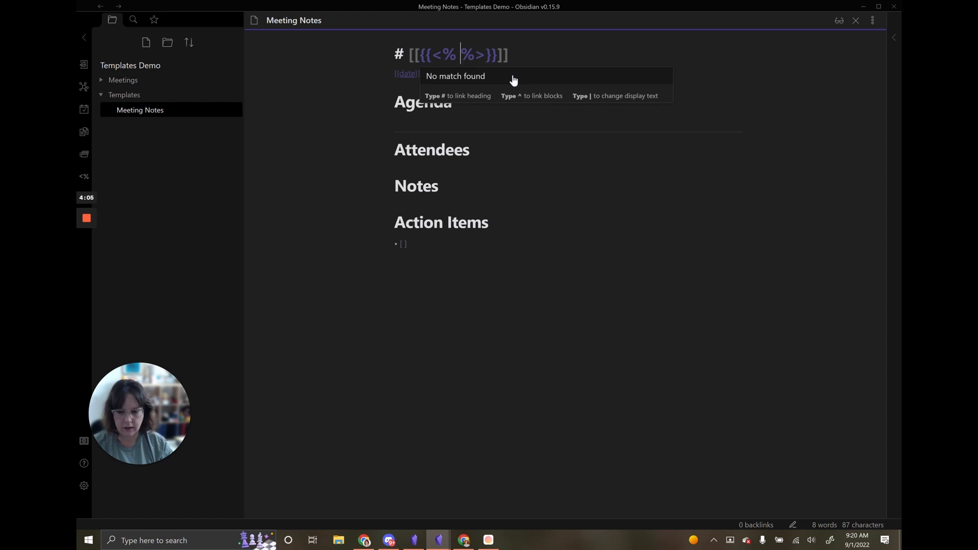
{"action": "type", "text": "\" \""}
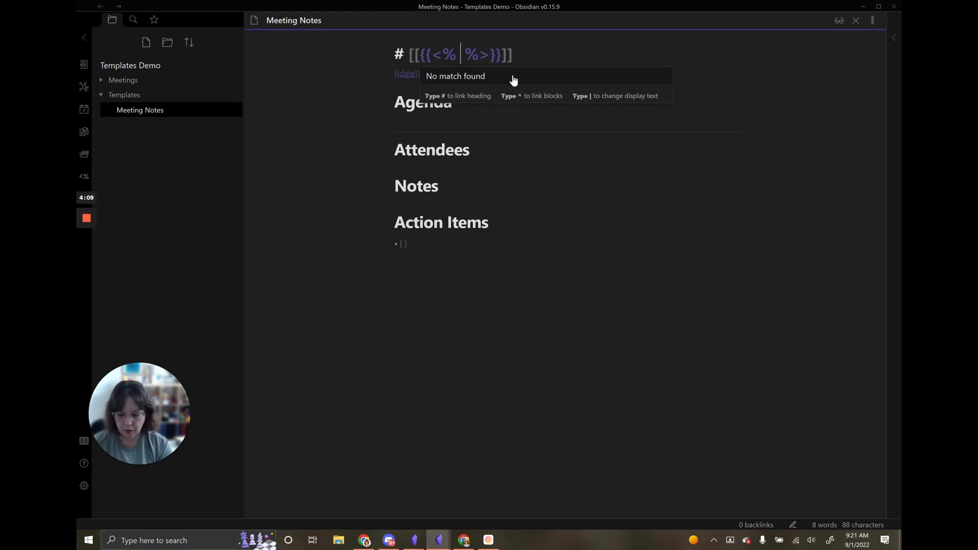
{"action": "type", "text": "tp"}
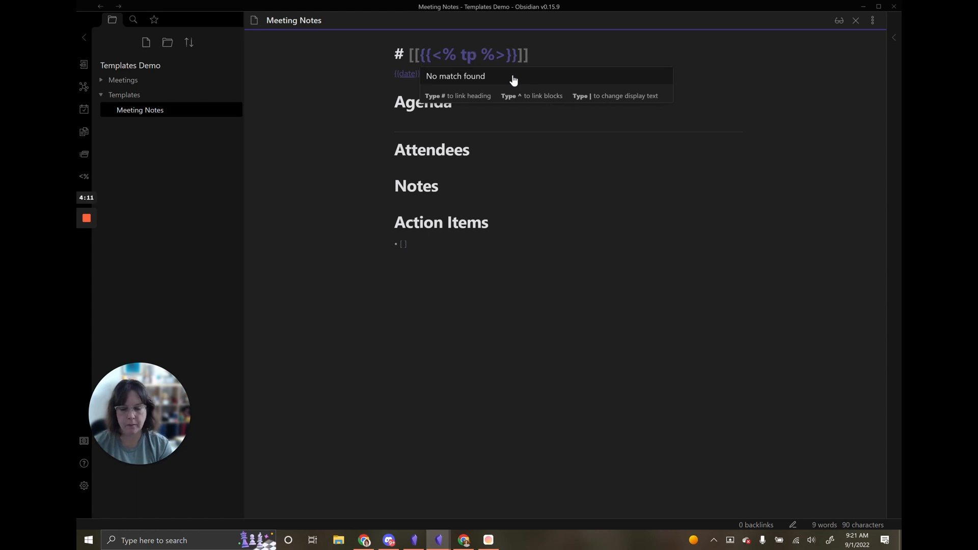
{"action": "type", "text": "."}
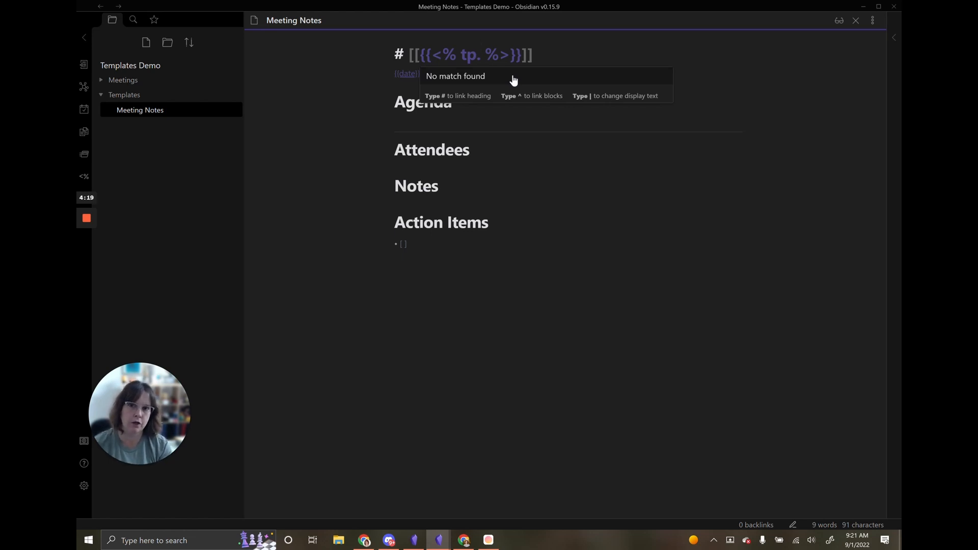
{"action": "type", "text": "file"}
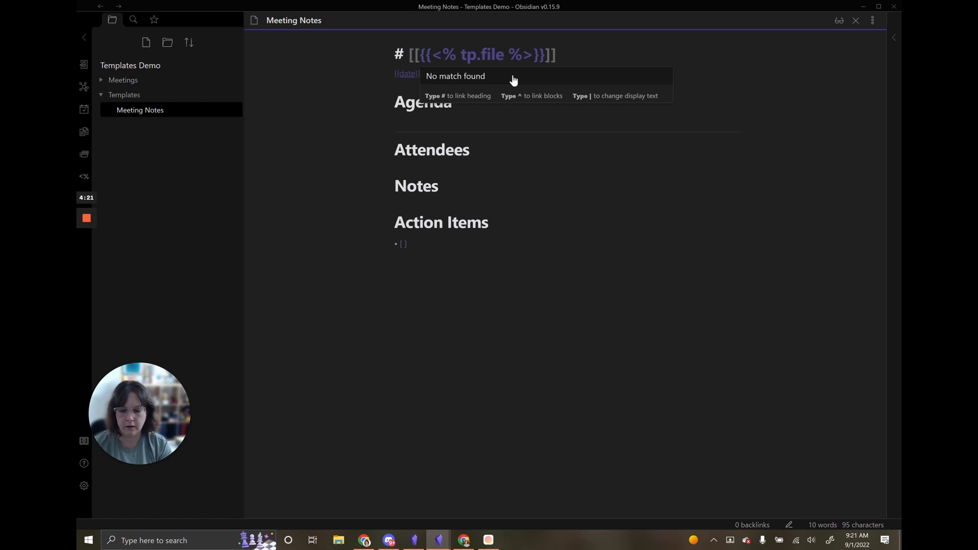
{"action": "type", "text": ".tit"}
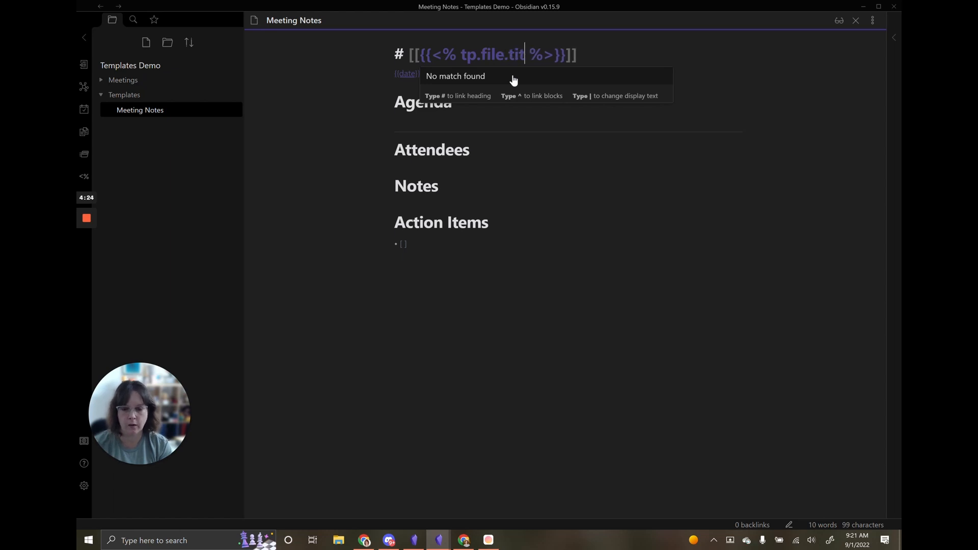
{"action": "type", "text": "le"}
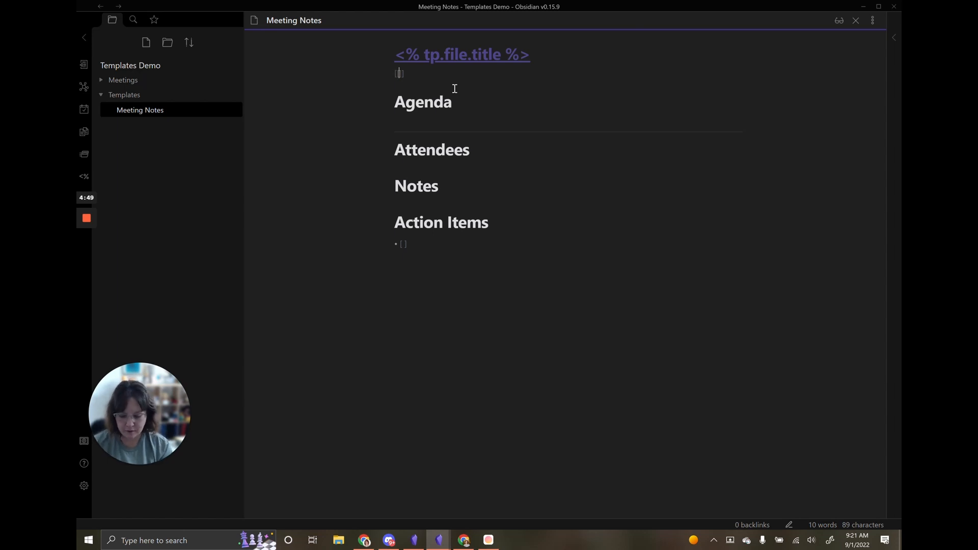
Step: Add a linked Templater date tag <% tp.date.now() %> on the line below the title
{"action": "type", "text": "[<"}
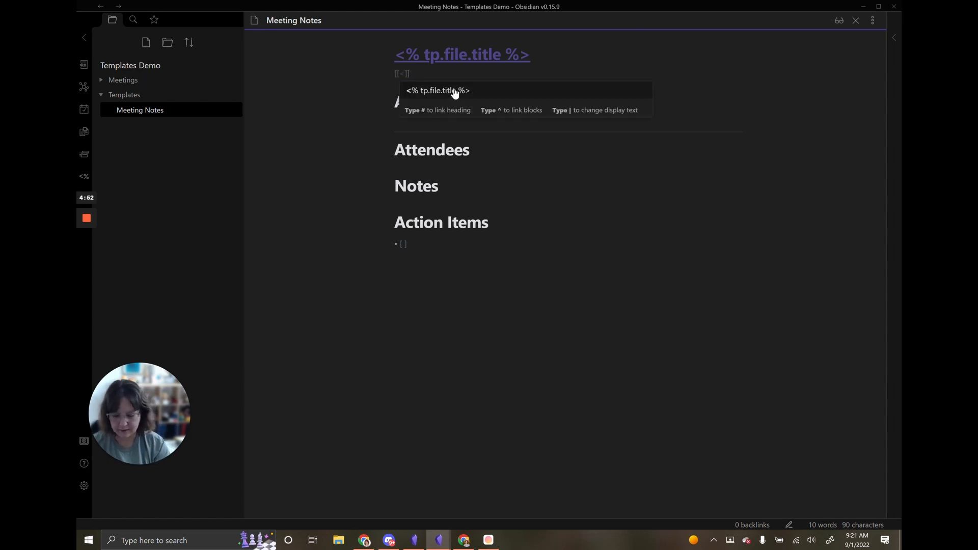
{"action": "type", "text": "% %>"}
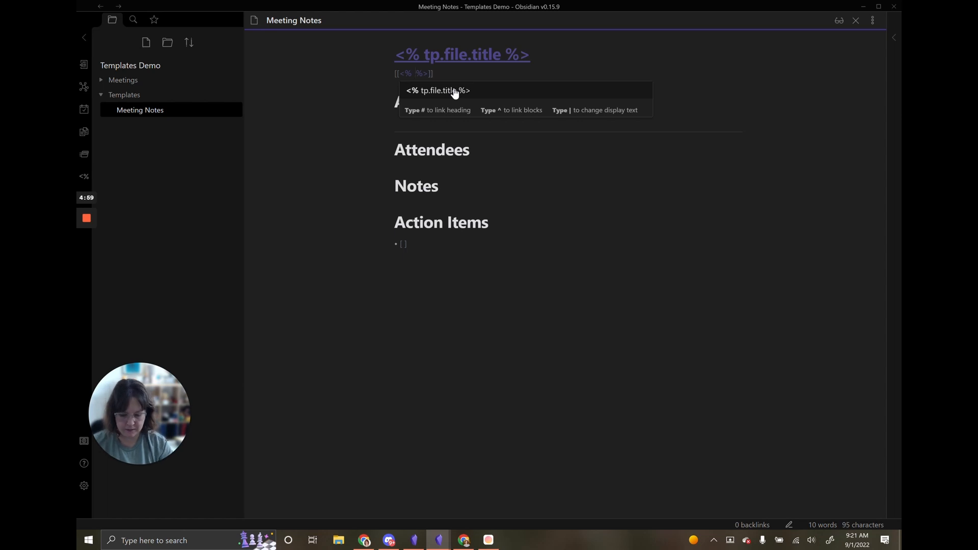
{"action": "type", "text": "tp"}
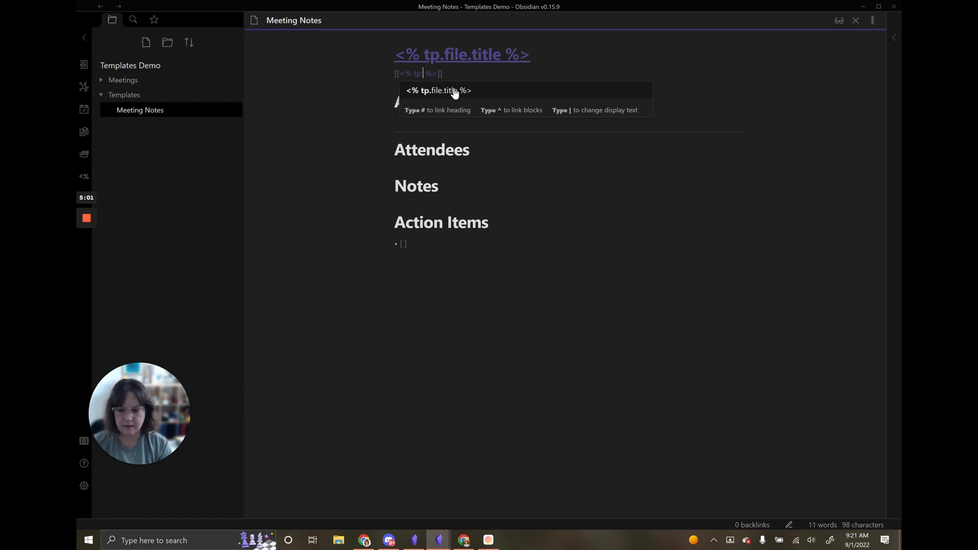
{"action": "type", "text": "dt"}
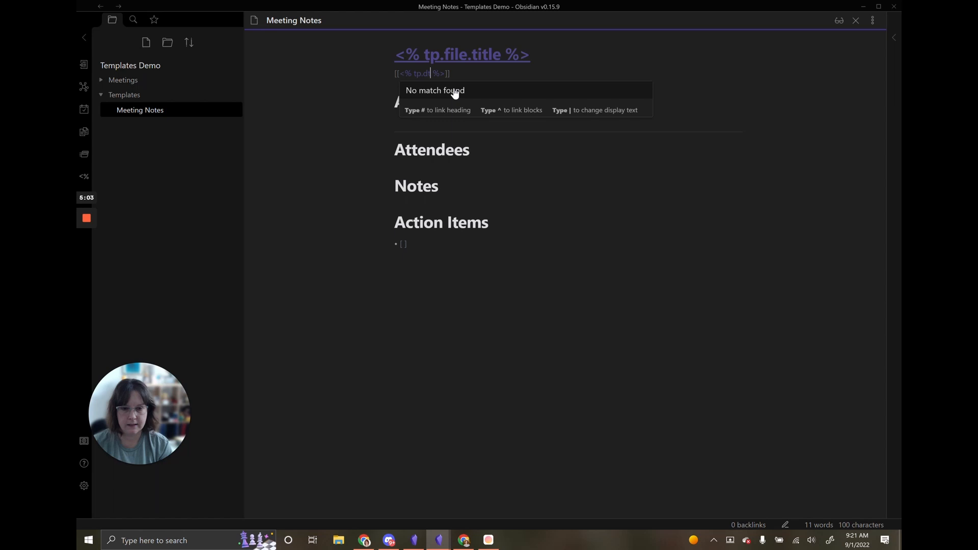
{"action": "type", "text": "ate.no"}
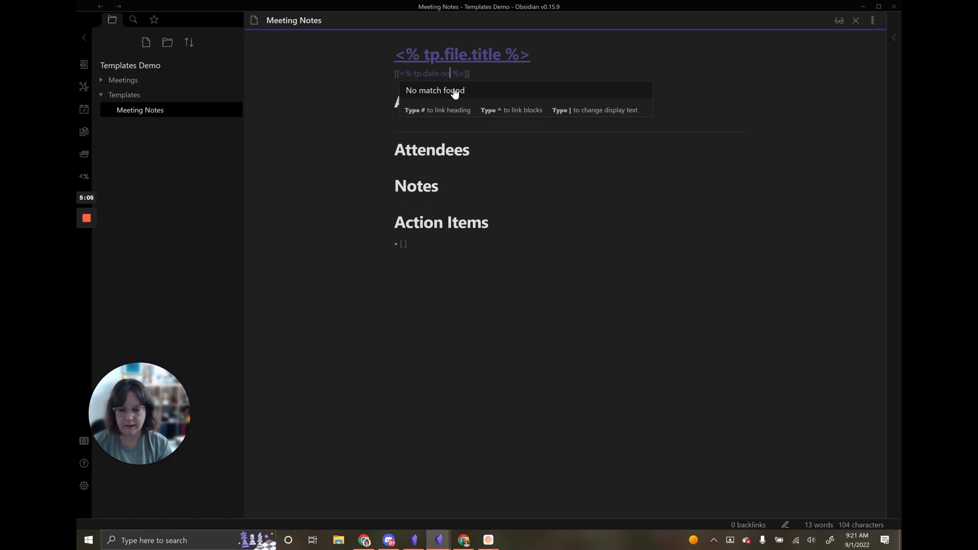
{"action": "type", "text": "w()"}
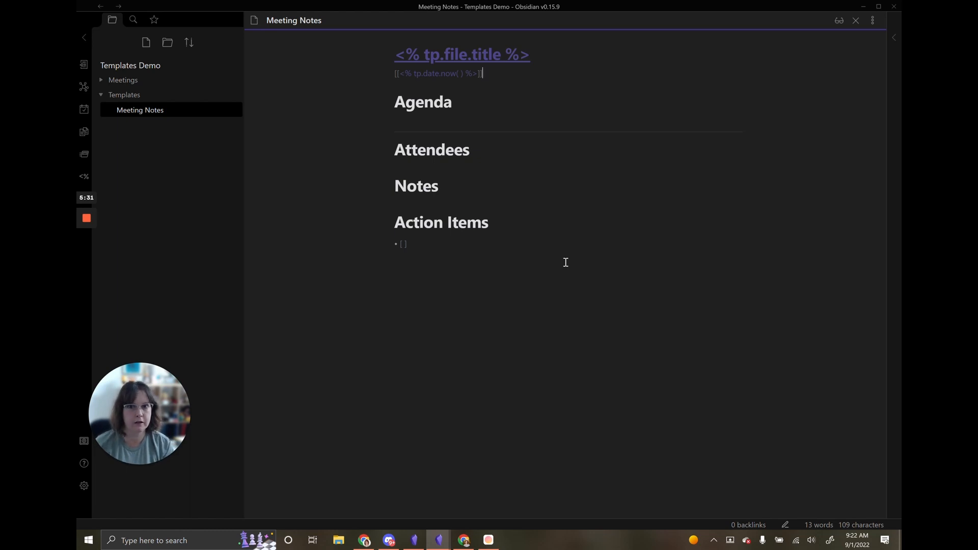
{"action": "mouse_move", "coordinate": [219, 103]}
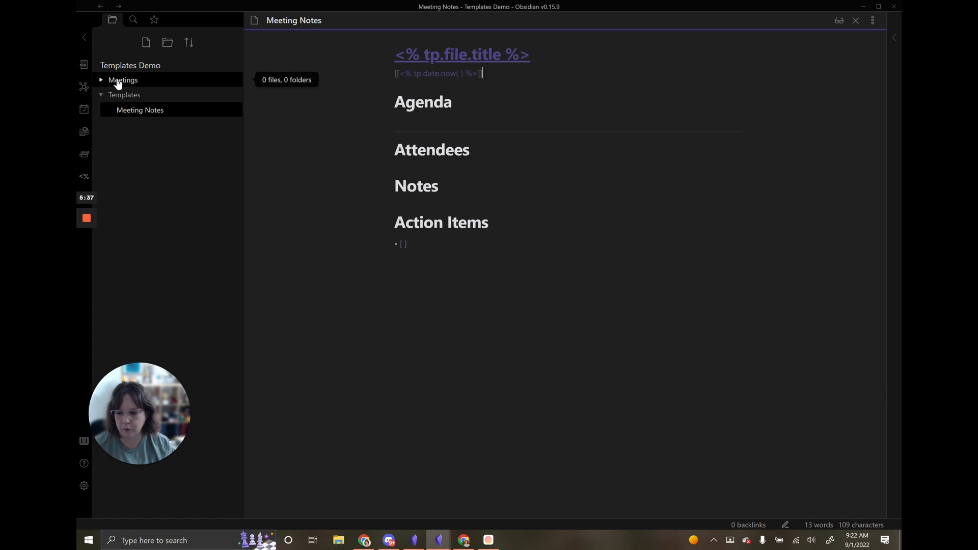
Step: Create a new note titled 2022-09-01 Staff Meeting in the Meetings folder
{"action": "right_click", "coordinate": [123, 80]}
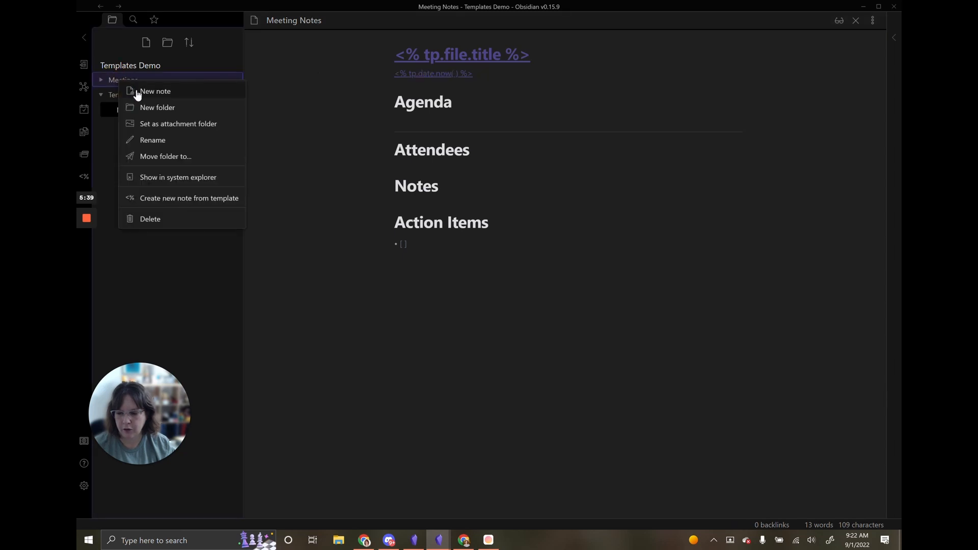
{"action": "left_click", "coordinate": [155, 91]}
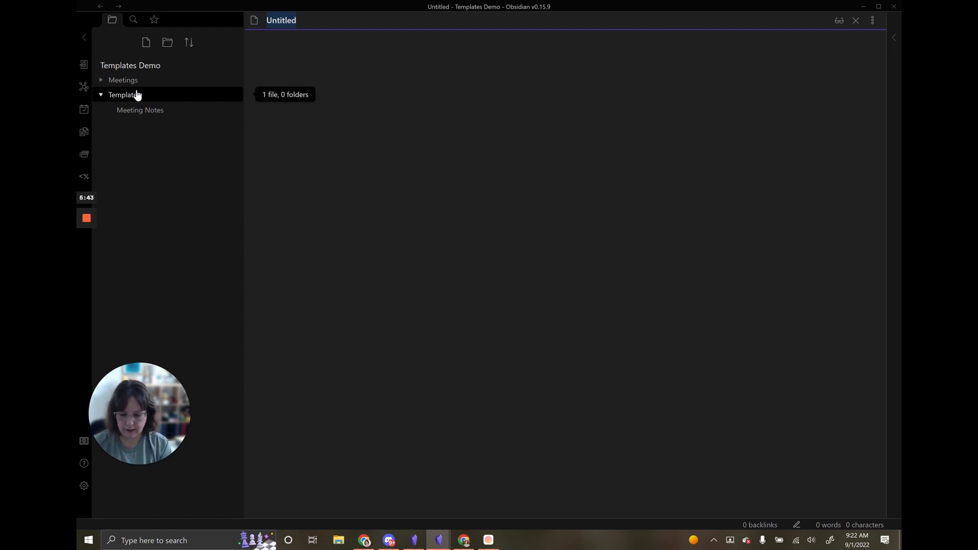
{"action": "type", "text": "2022-09-01"}
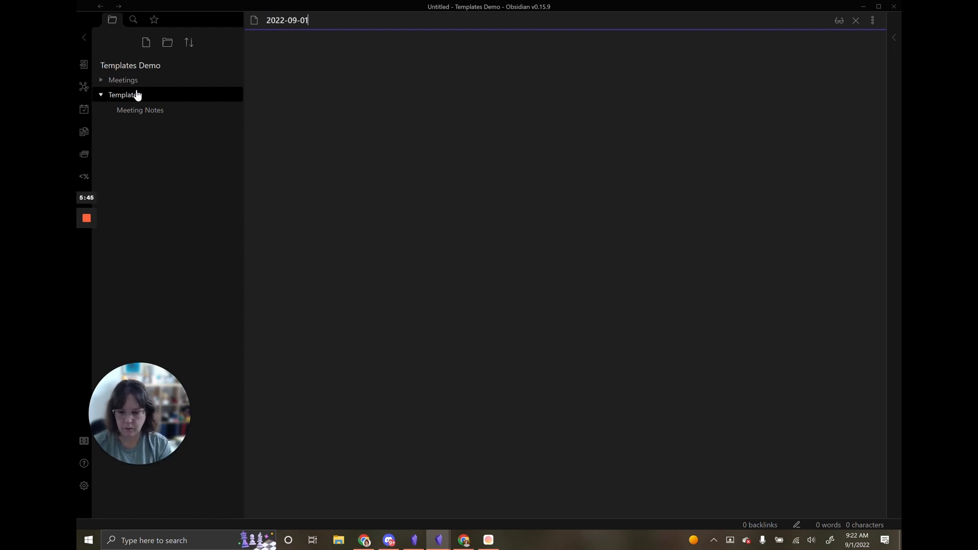
{"action": "key", "text": "ctrl+p"}
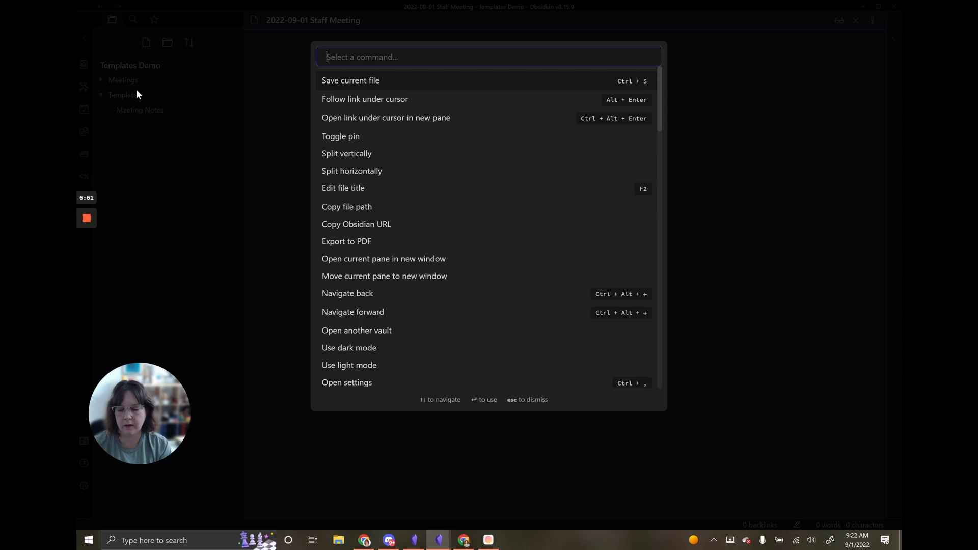
Step: Insert the Meeting Notes template, auto-filling the title and date 2022-09-01
{"action": "type", "text": "t"}
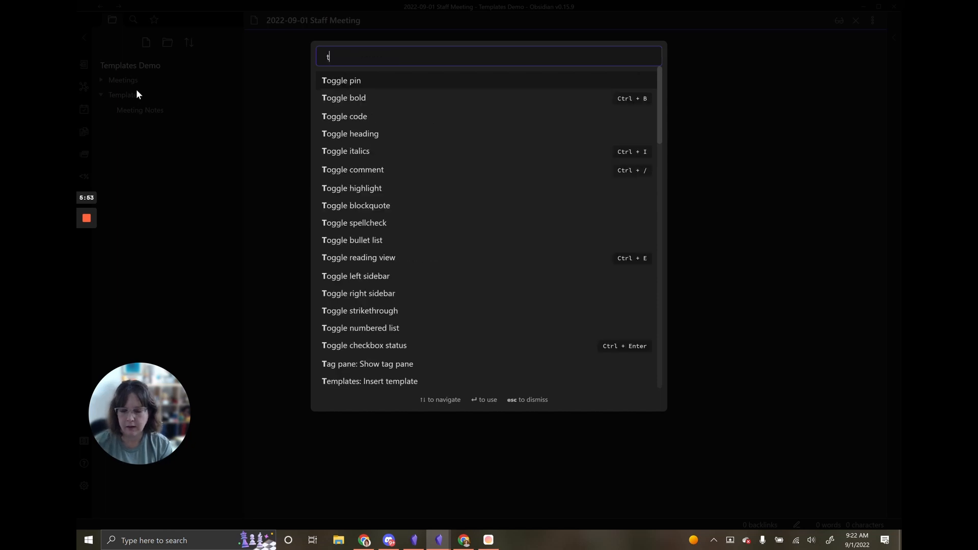
{"action": "type", "text": "em"}
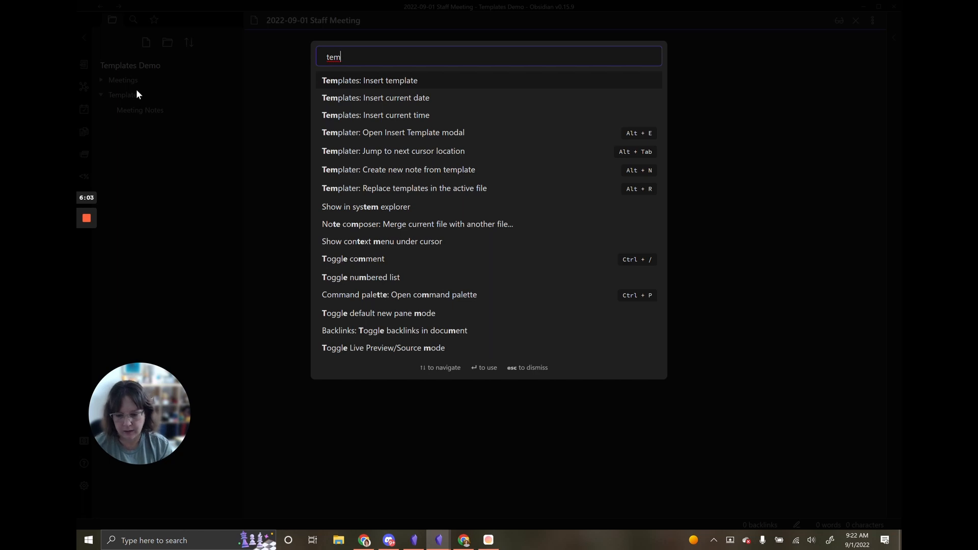
{"action": "key", "text": "Down"}
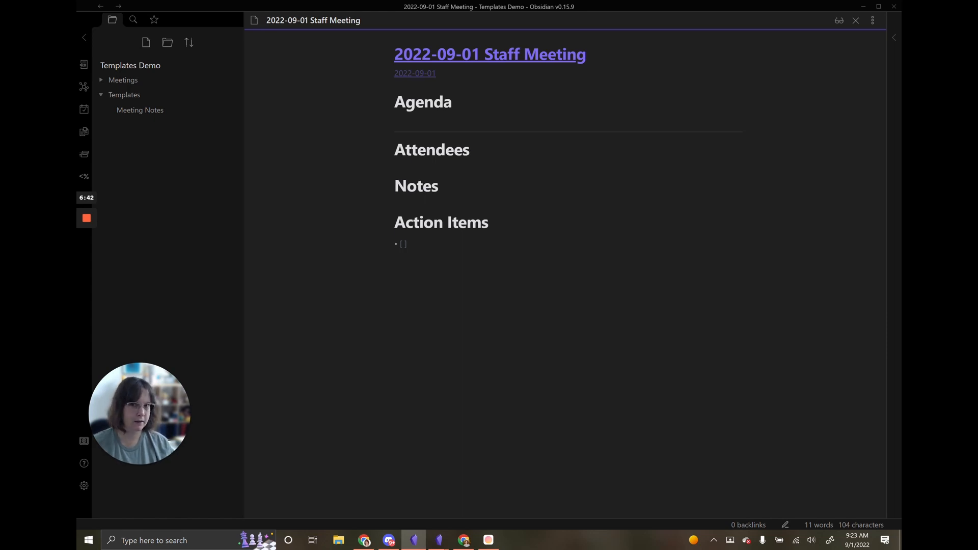
{"action": "mouse_move", "coordinate": [707, 275]}
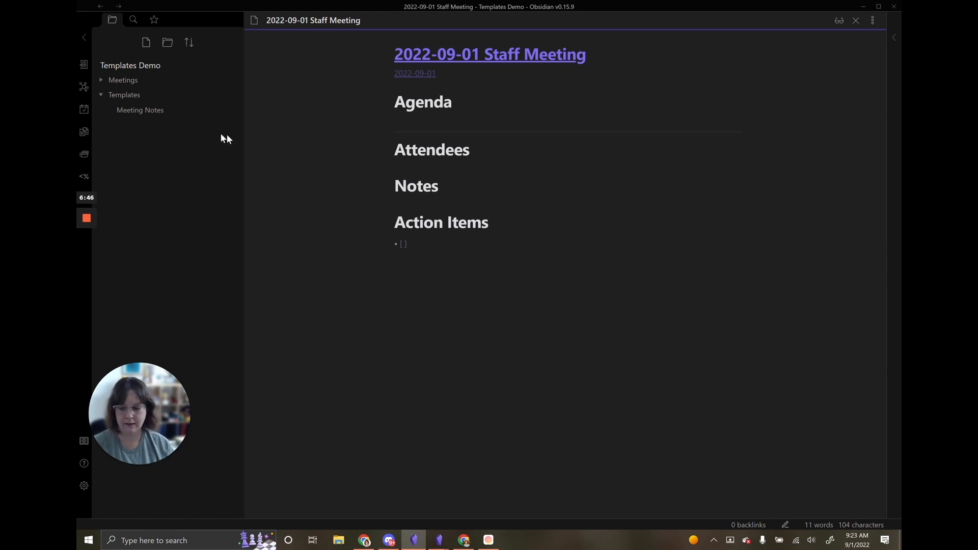
{"action": "mouse_move", "coordinate": [139, 110]}
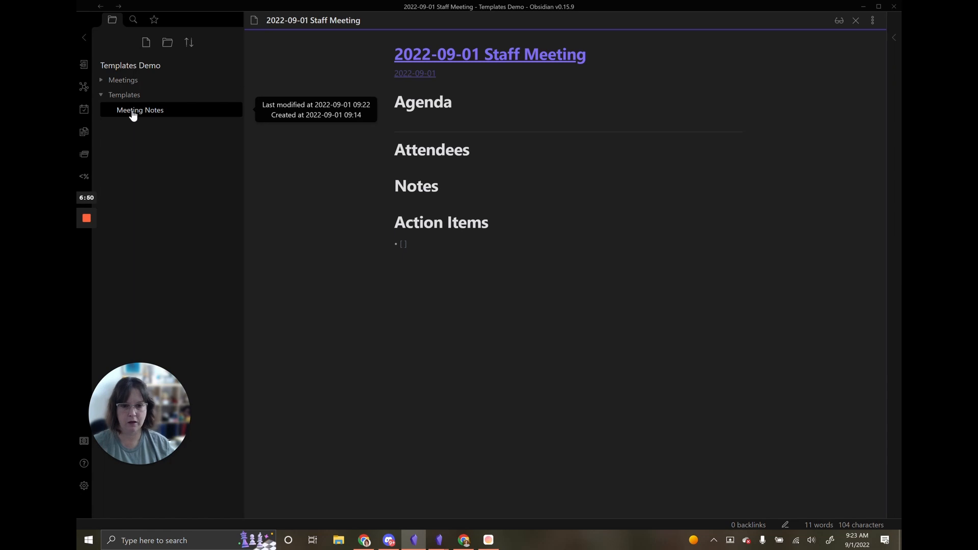
Step: Duplicate the Meeting Notes template and rename the copy Team Meeting Template
{"action": "right_click", "coordinate": [139, 110]}
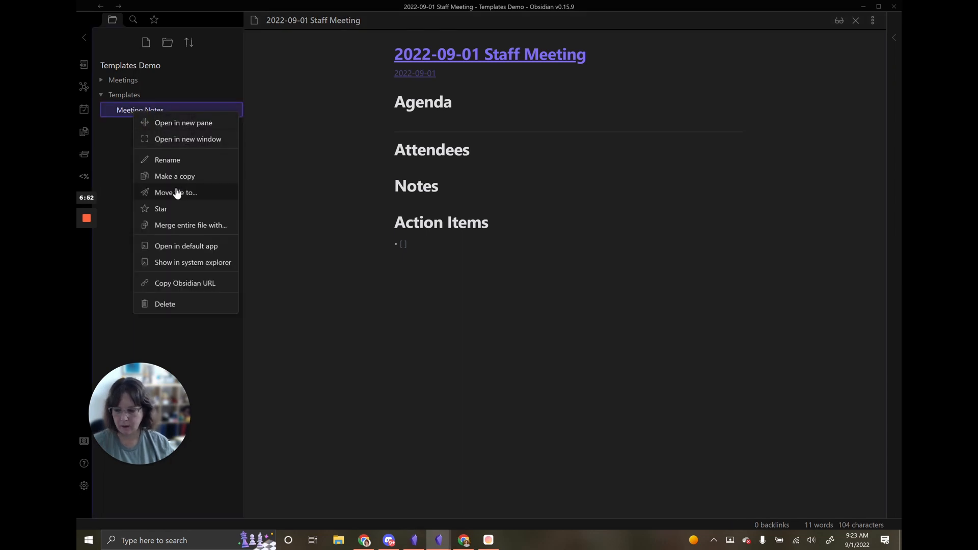
{"action": "left_click", "coordinate": [175, 176]}
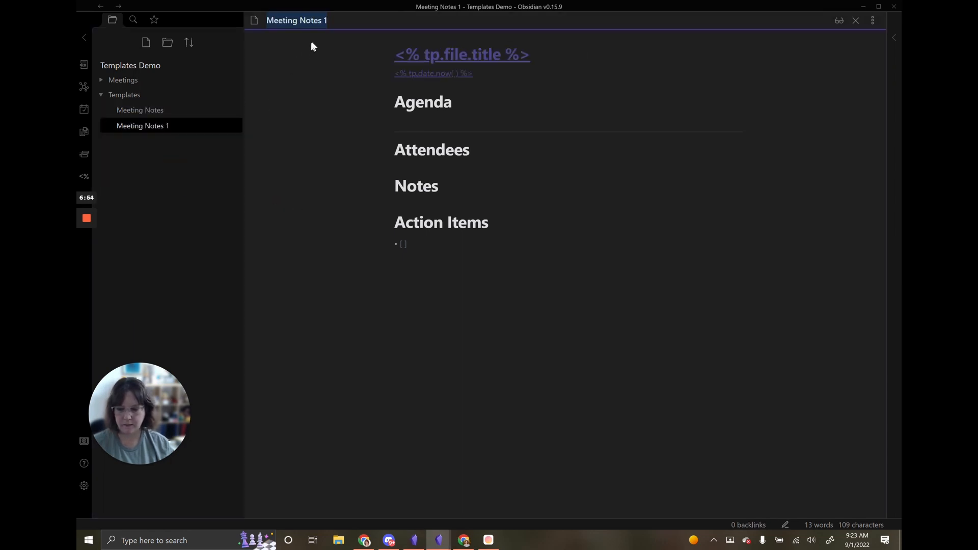
{"action": "type", "text": "Team"}
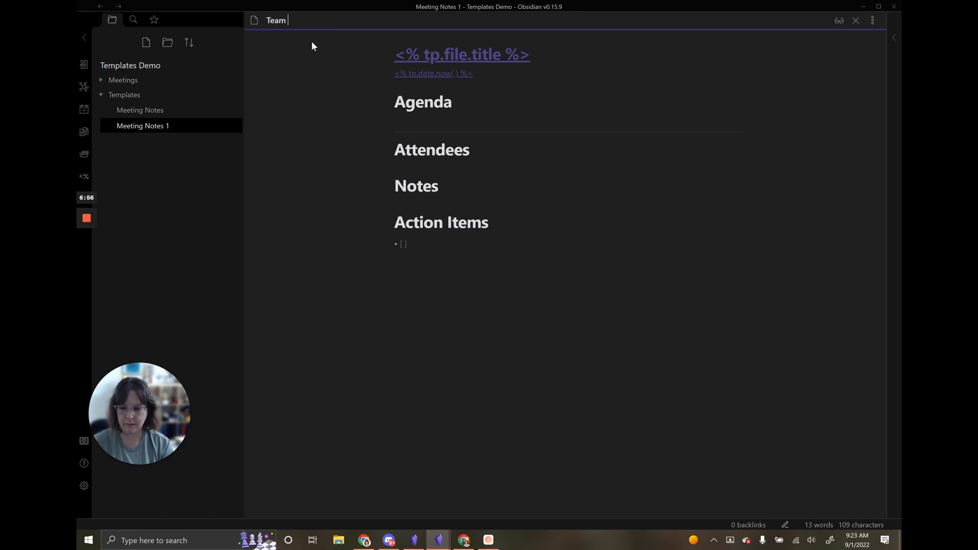
{"action": "type", "text": "Meeting Template"}
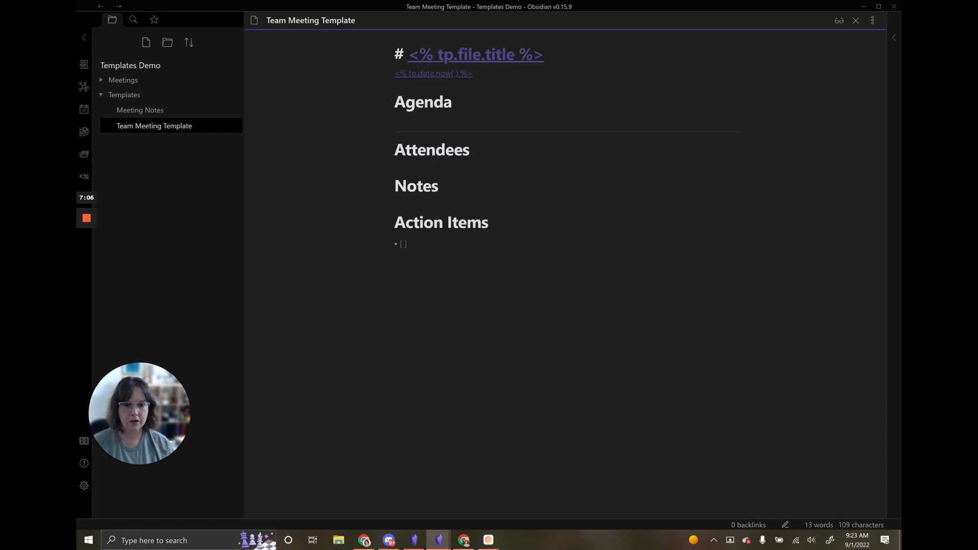
Step: Add Standing Items checklist entries for the monthly all hands content and President's Round Table initiatives
{"action": "left_click", "coordinate": [394, 53]}
{"action": "type", "text": "##"}
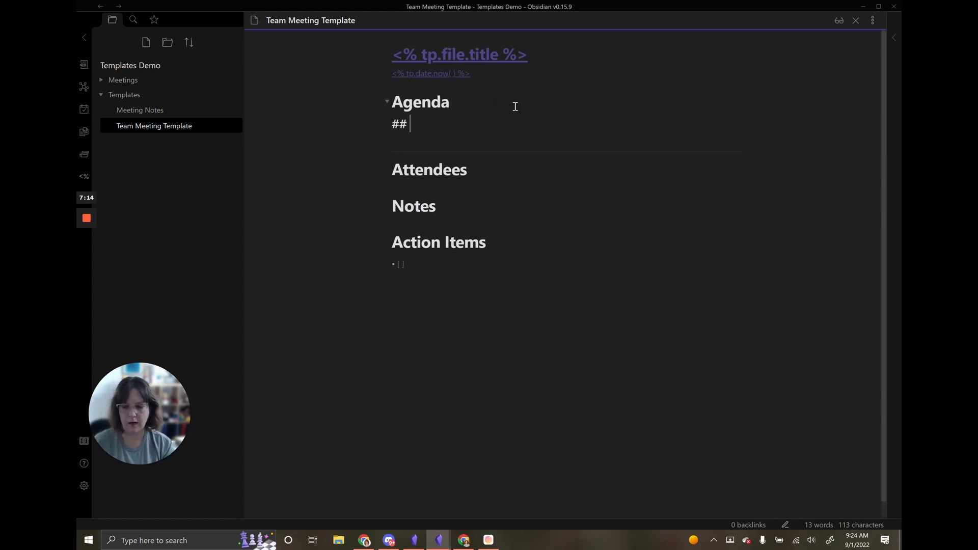
{"action": "type", "text": "Standing Items"}
{"action": "type", "text": "Review Project list"}
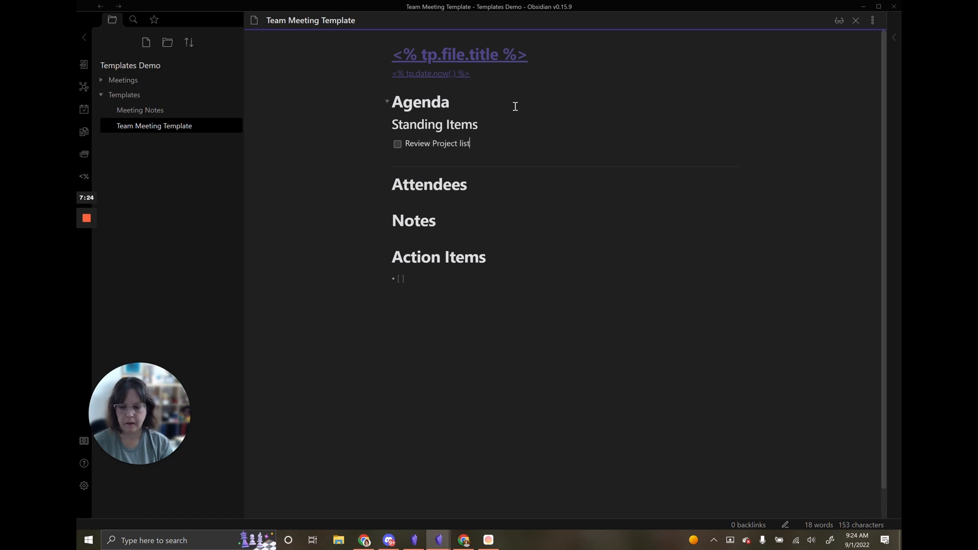
{"action": "key", "text": "Backspace"}
{"action": "type", "text": "L"}
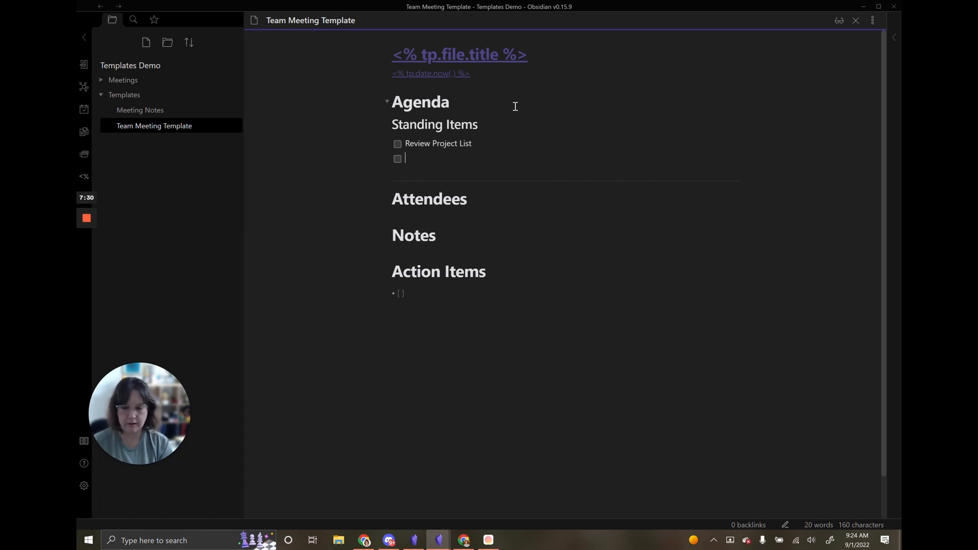
{"action": "type", "text": "What items should"}
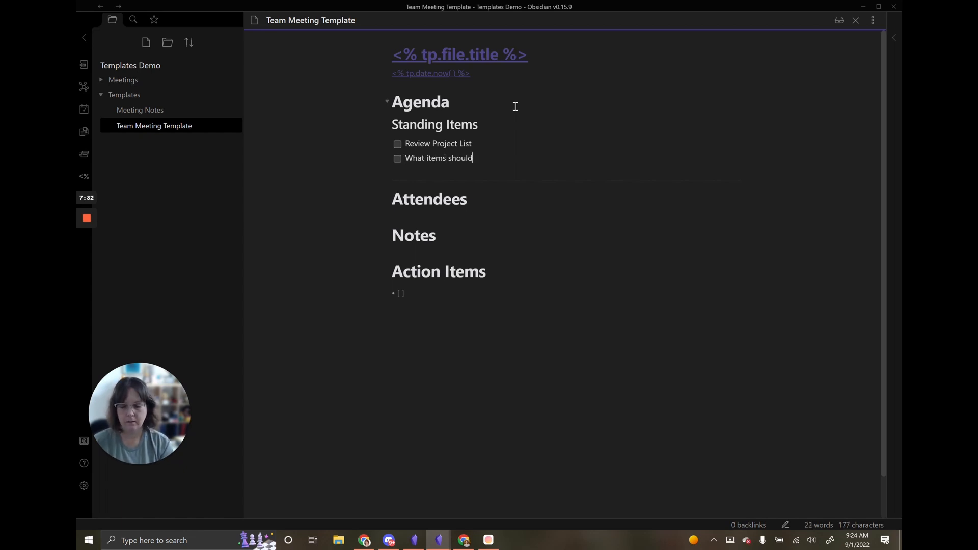
{"action": "type", "text": "we include"}
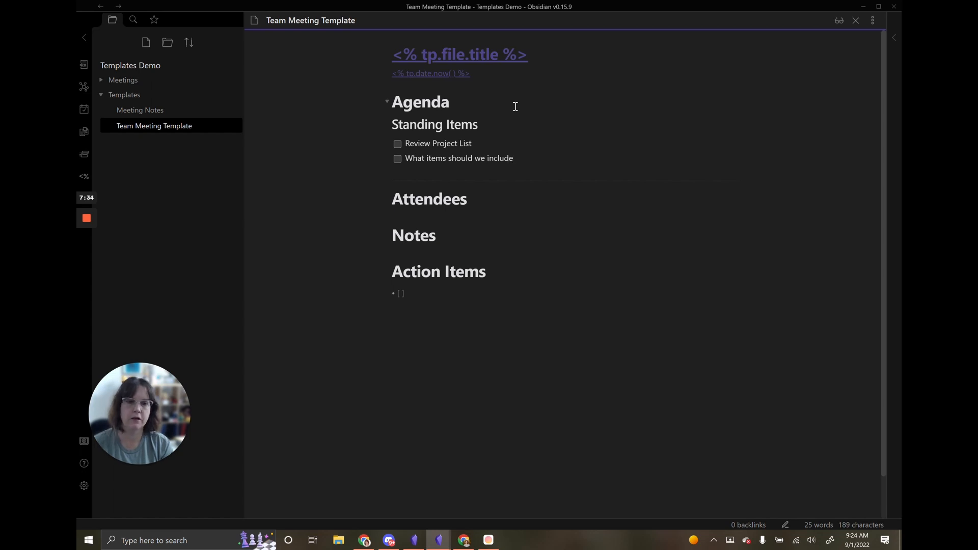
{"action": "type", "text": "in"}
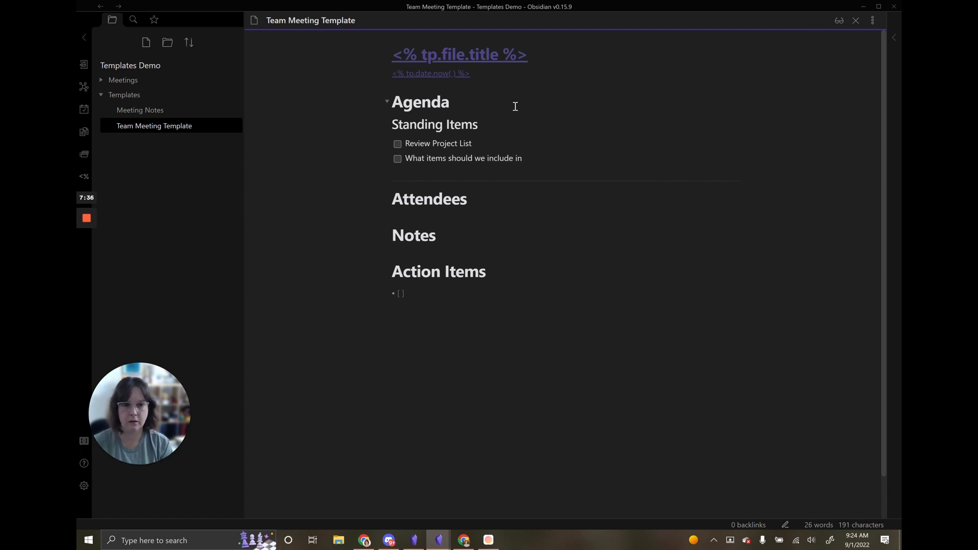
{"action": "type", "text": "monthly"}
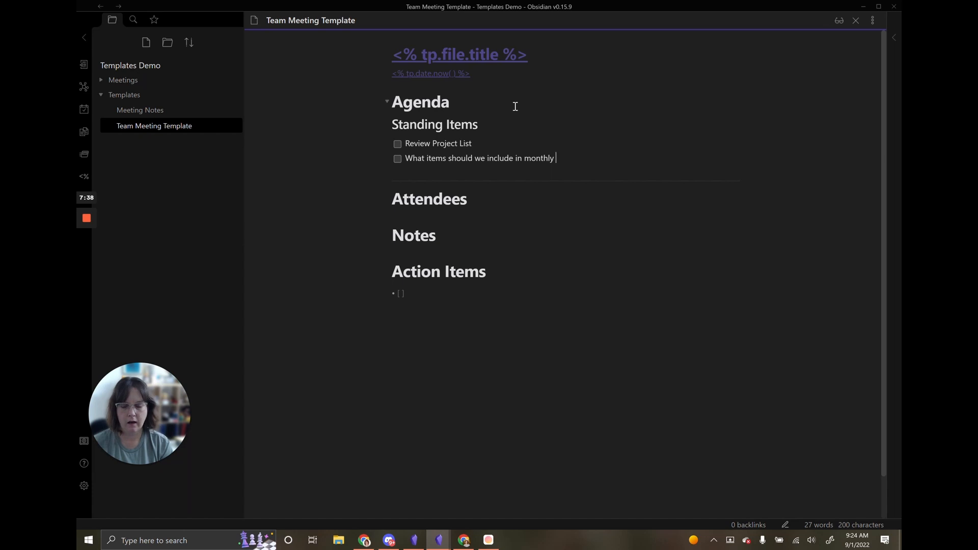
{"action": "type", "text": "all hands meeting"}
{"action": "type", "text": "Discuss new"}
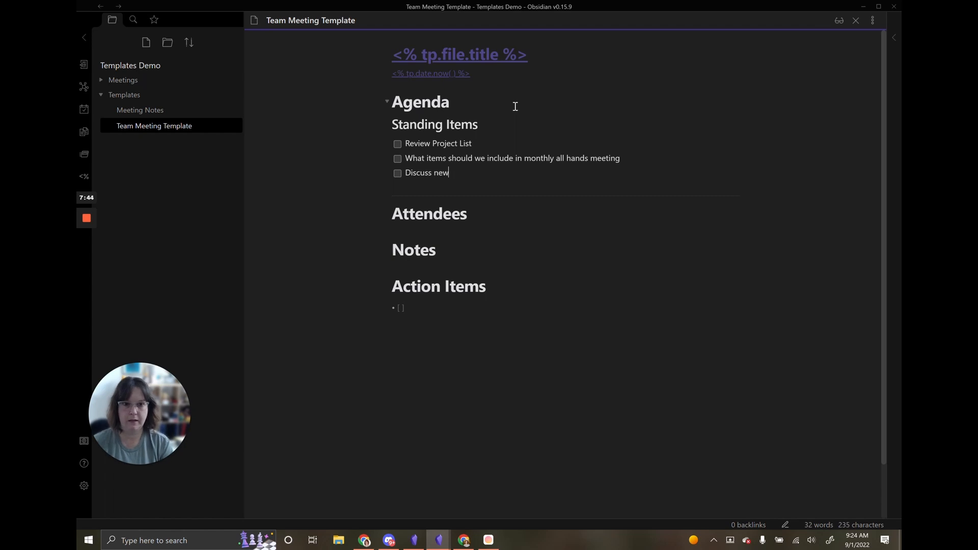
{"action": "type", "text": "initiatives from RP"}
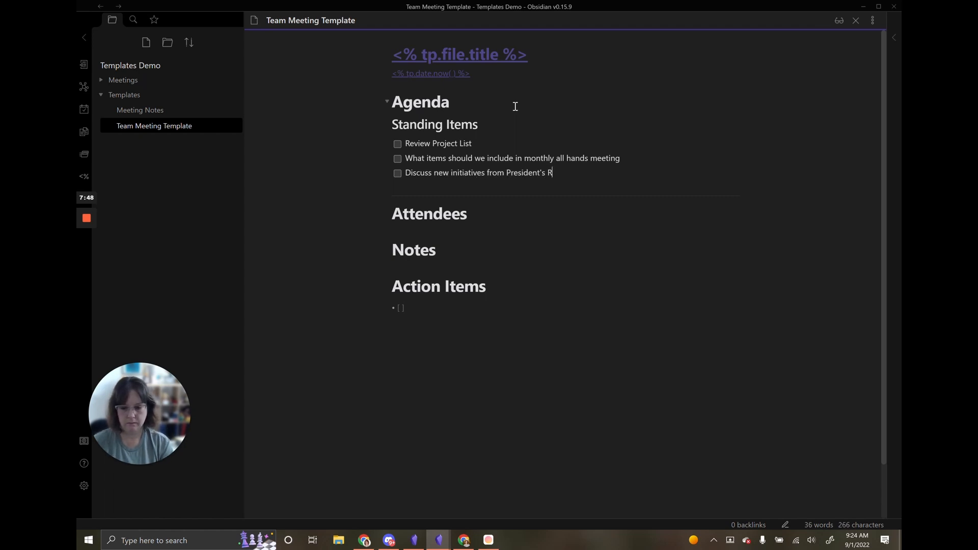
{"action": "type", "text": "ound Table"}
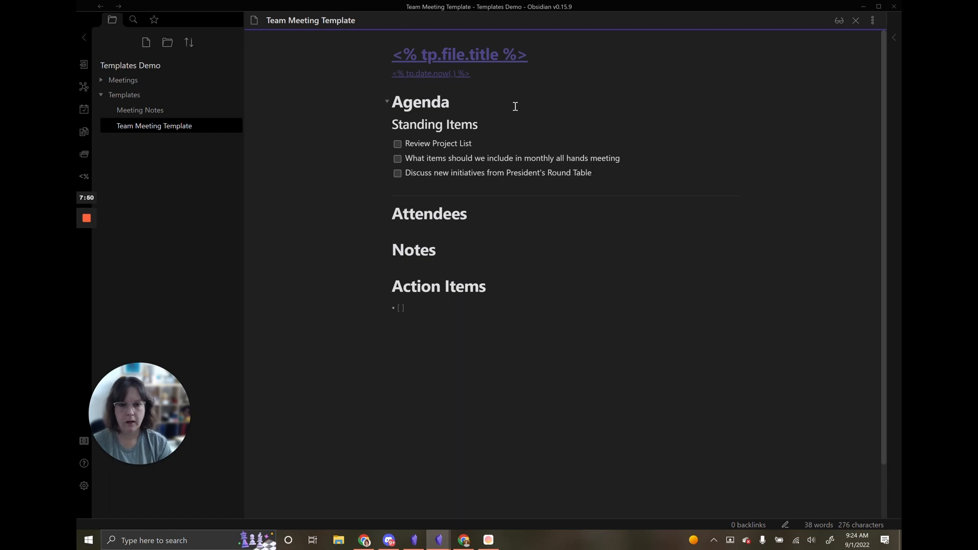
Step: Add a '## New Business' heading below the Standing Items
{"action": "type", "text": "##"}
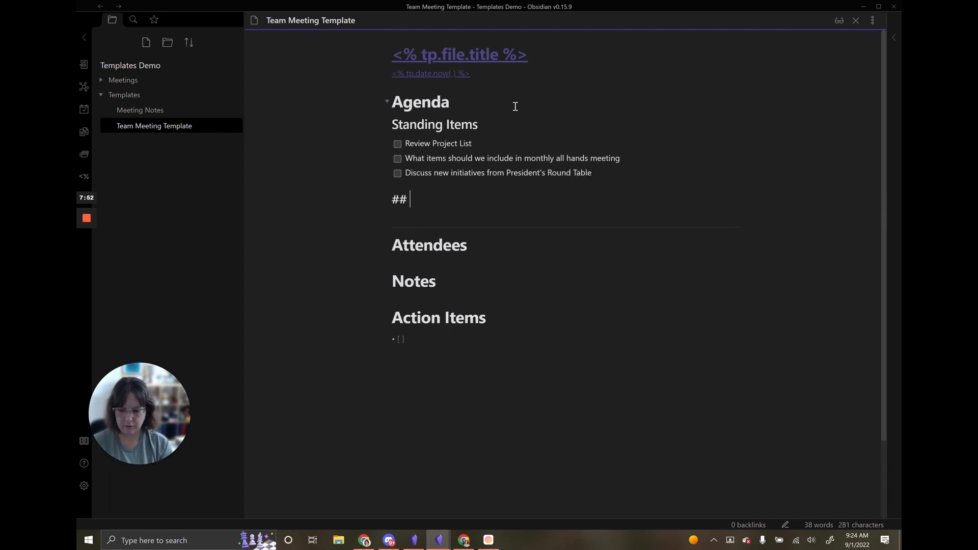
{"action": "type", "text": "New Business"}
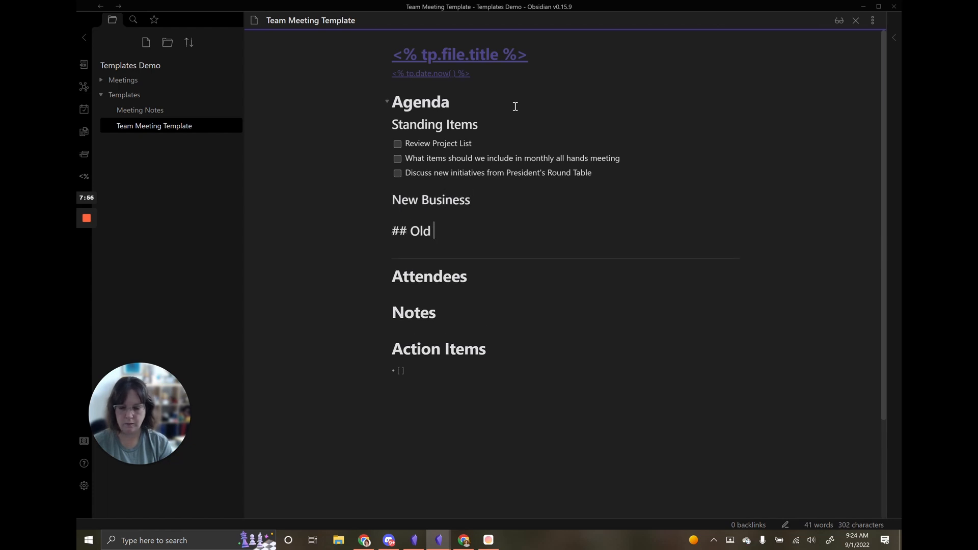
Step: Finish the Old Business heading and list attendees Steve, Alina and Parker as checkboxes
{"action": "type", "text": "Business"}
{"action": "type", "text": "- [ "}
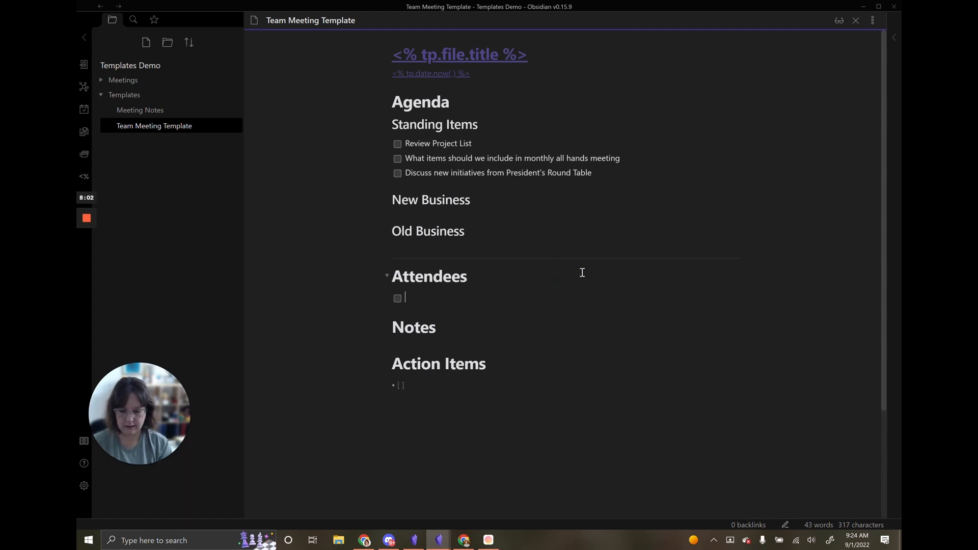
{"action": "type", "text": "Steve"}
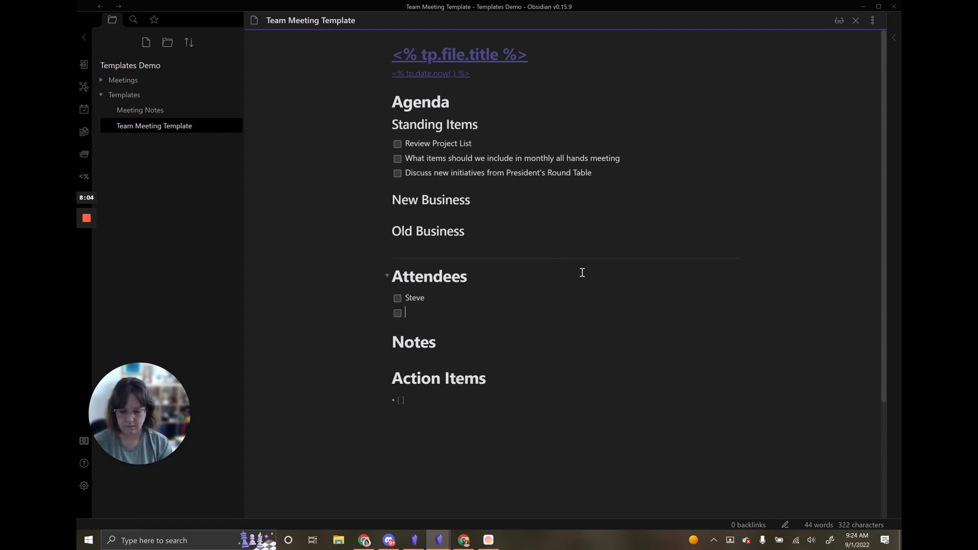
{"action": "type", "text": "Alina"}
{"action": "type", "text": "Trenton"}
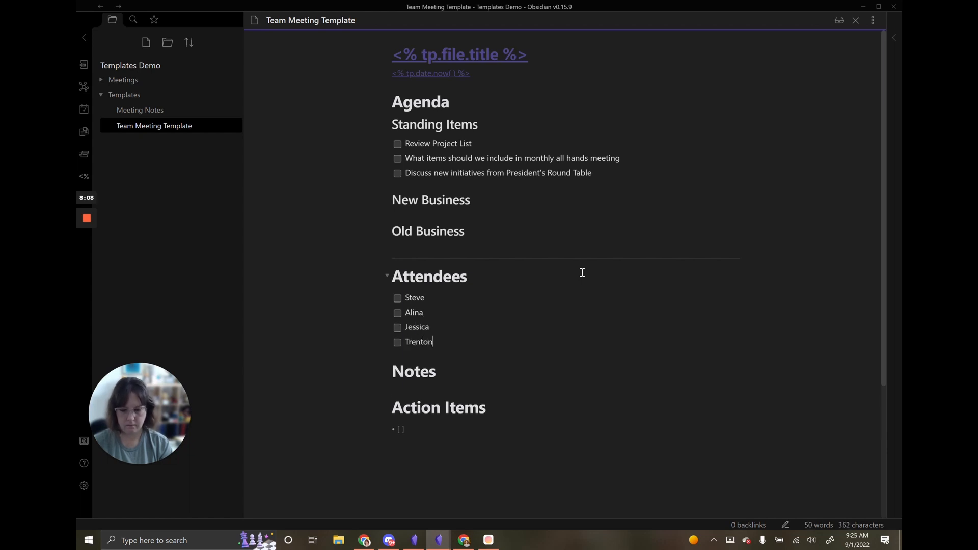
{"action": "type", "text": "Parker"}
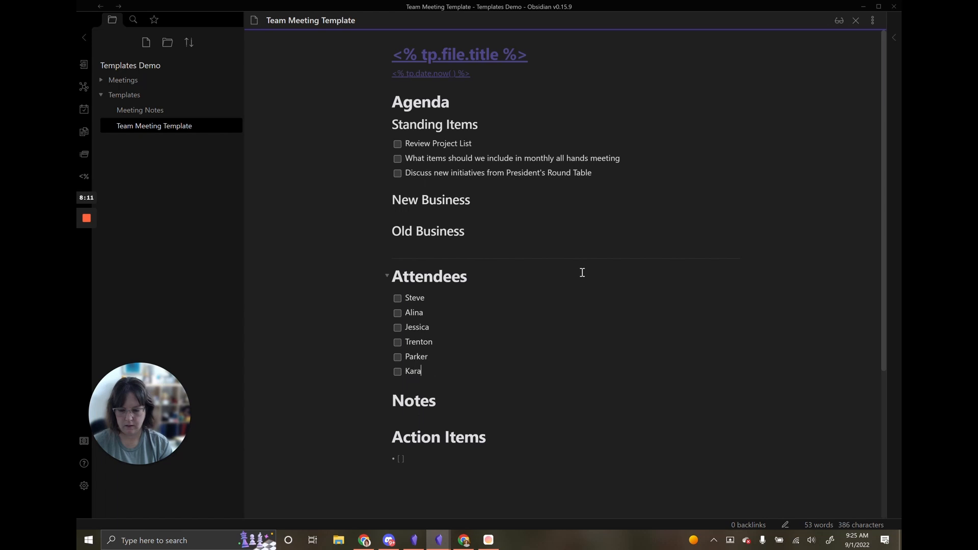
Step: Add the action item checkbox 'Distribute notes from meeting'
{"action": "scroll", "scroll_direction": "down", "scroll_amount": 3}
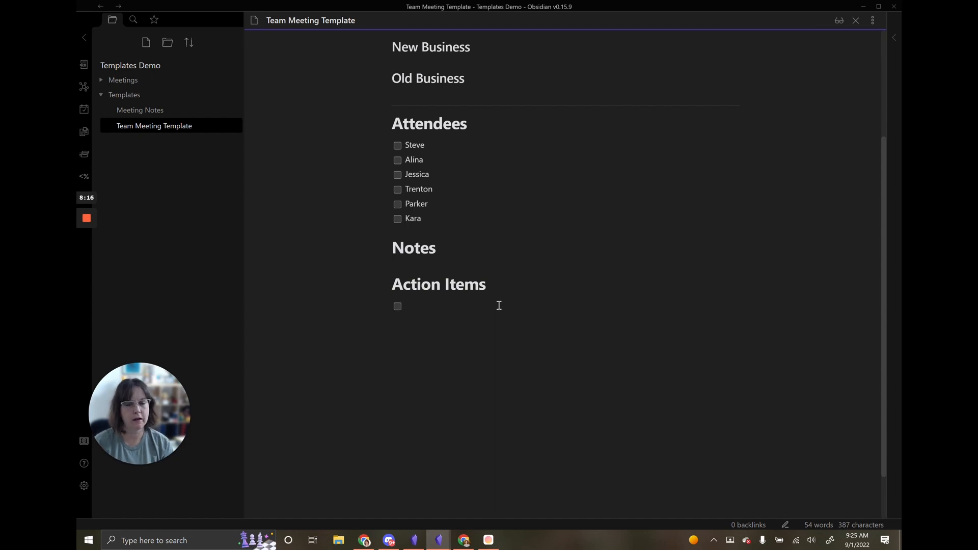
{"action": "type", "text": "Distribute notes from meeting"}
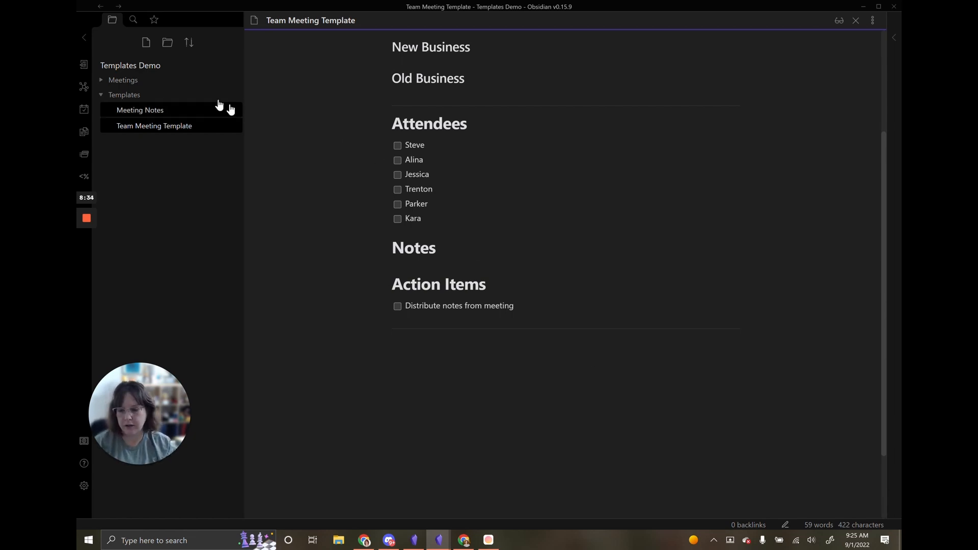
{"action": "mouse_move", "coordinate": [123, 79]}
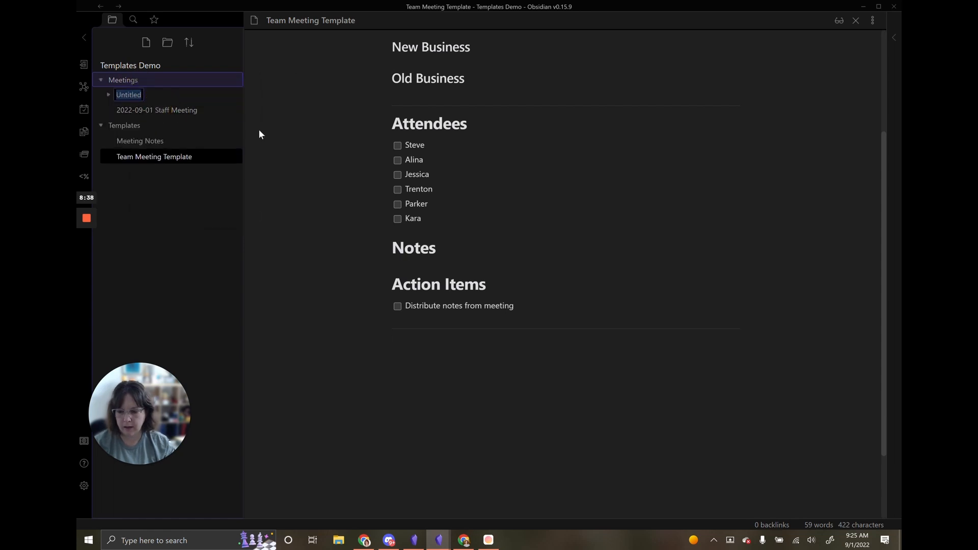
Step: Name the new folder 'Team Meetings' and return to the Team Meeting Template note
{"action": "type", "text": "Team Meetings"}
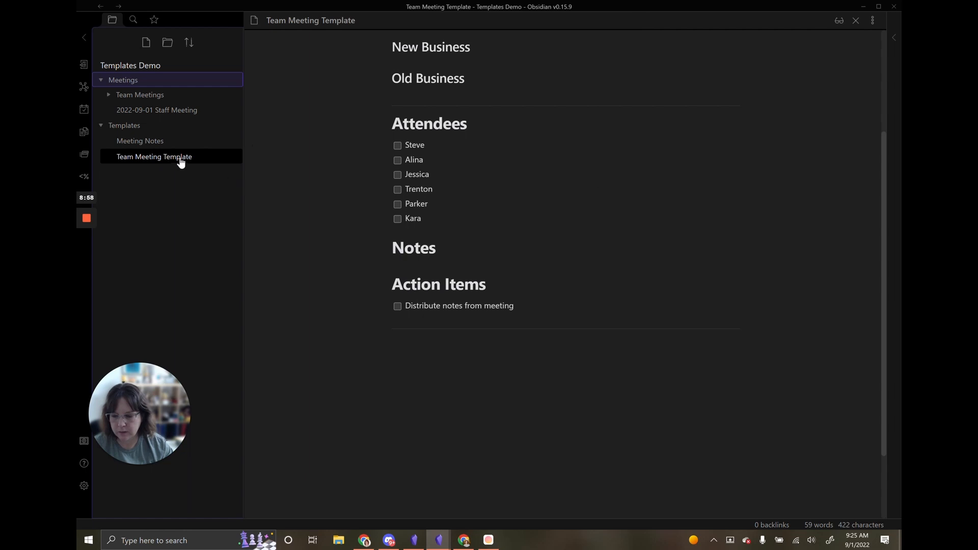
{"action": "left_click", "coordinate": [154, 157]}
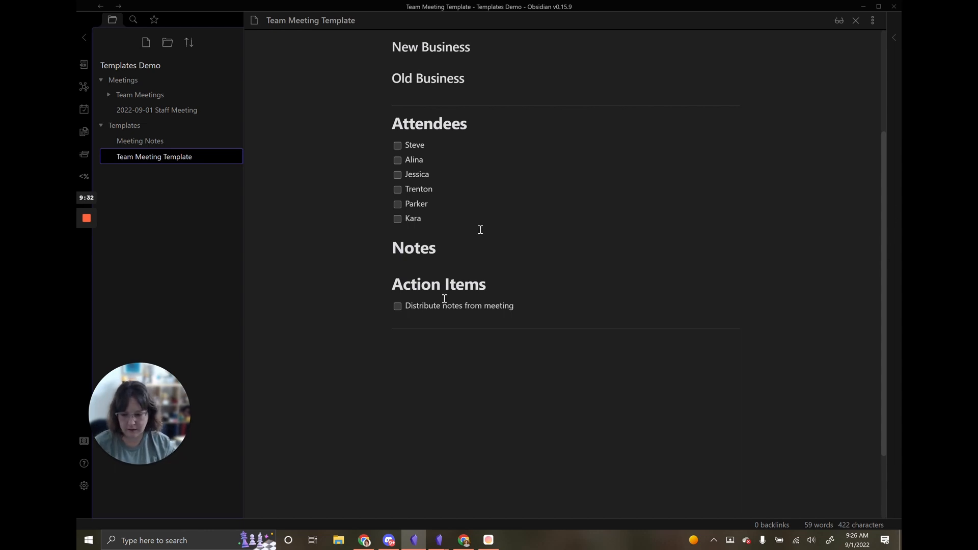
Step: End the template with a tp.file.move command targeting '/Meetings/Team Meetings/' plus the file title
{"action": "type", "text": "<% await tp.file.move(\"/Meetings/Staff Meetings/\" + \"/\" + tp.file.title) %>"}
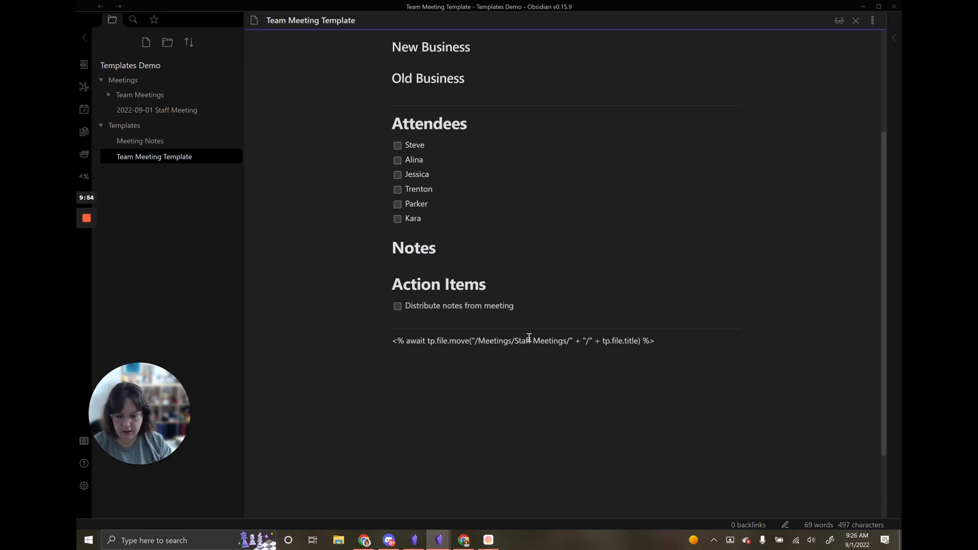
{"action": "double_click", "coordinate": [527, 341]}
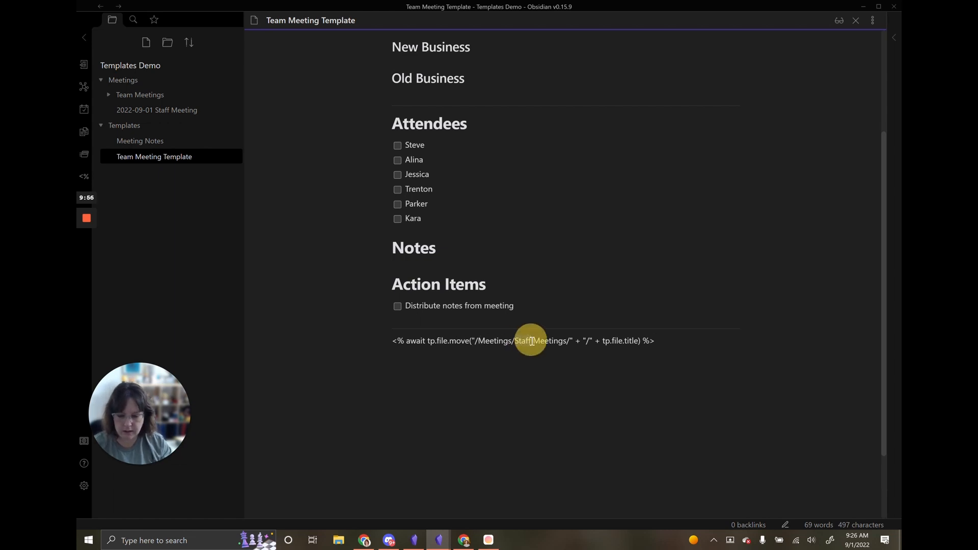
{"action": "type", "text": "Team"}
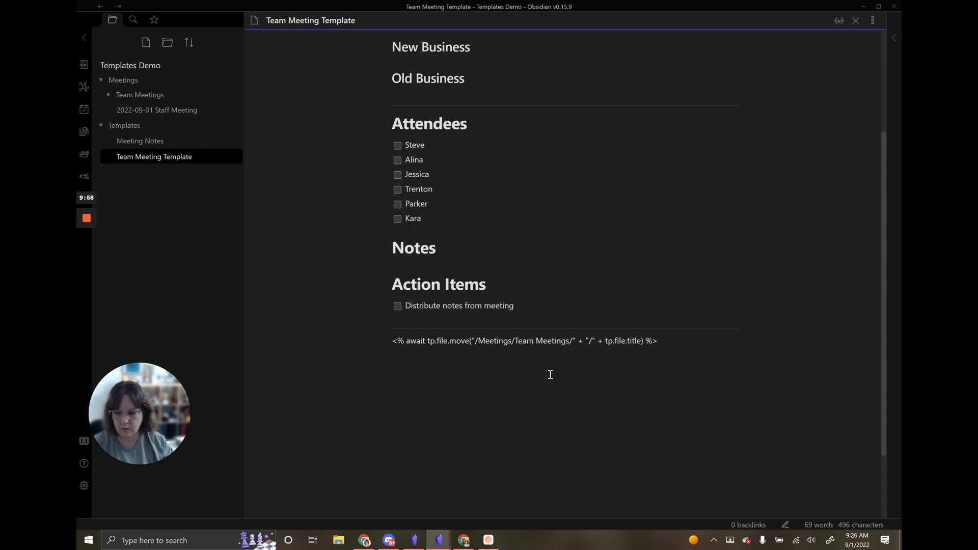
{"action": "mouse_move", "coordinate": [547, 367]}
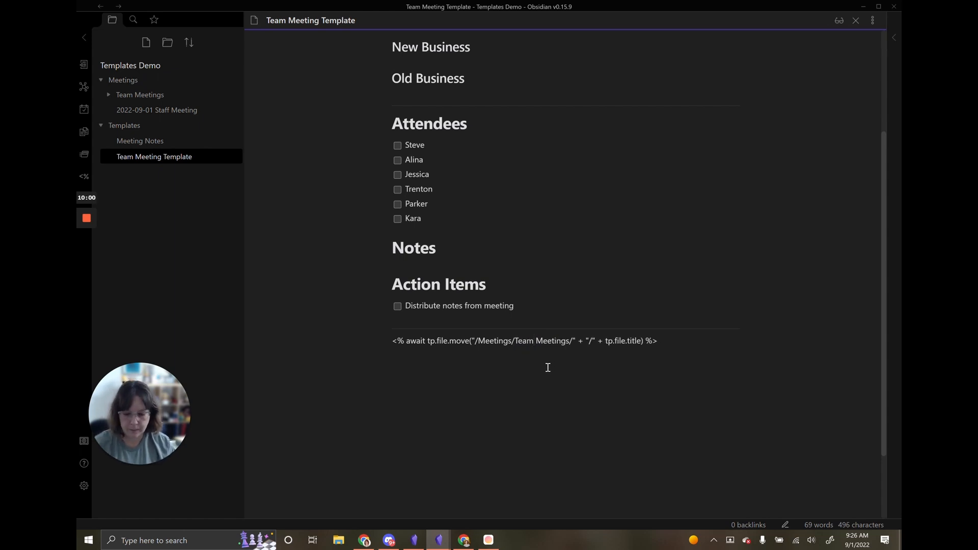
{"action": "left_click", "coordinate": [533, 341]}
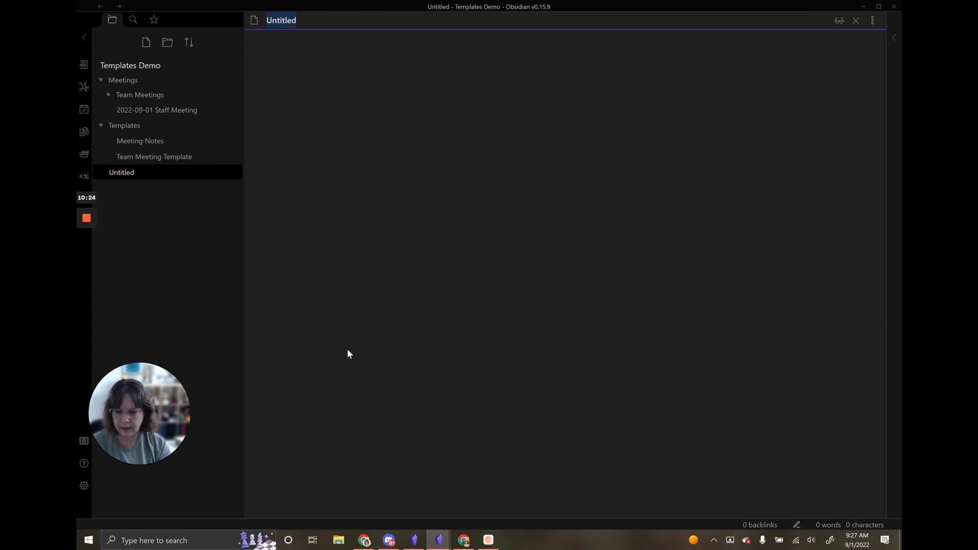
Step: Name the note '2022-09-01 Team Meeting' and insert the Team Meeting Template via Templater
{"action": "type", "text": "2022-09-01 Team Meeting"}
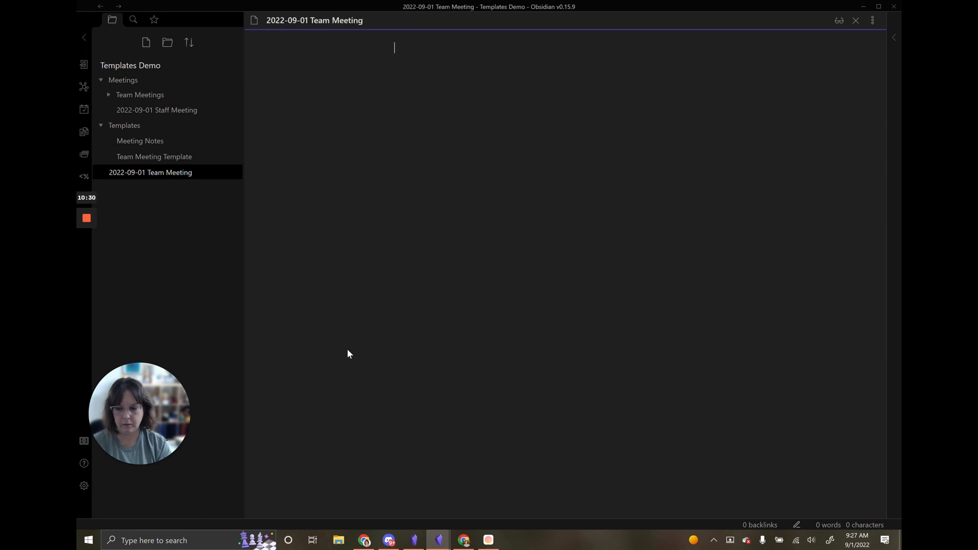
{"action": "type", "text": "tempa"}
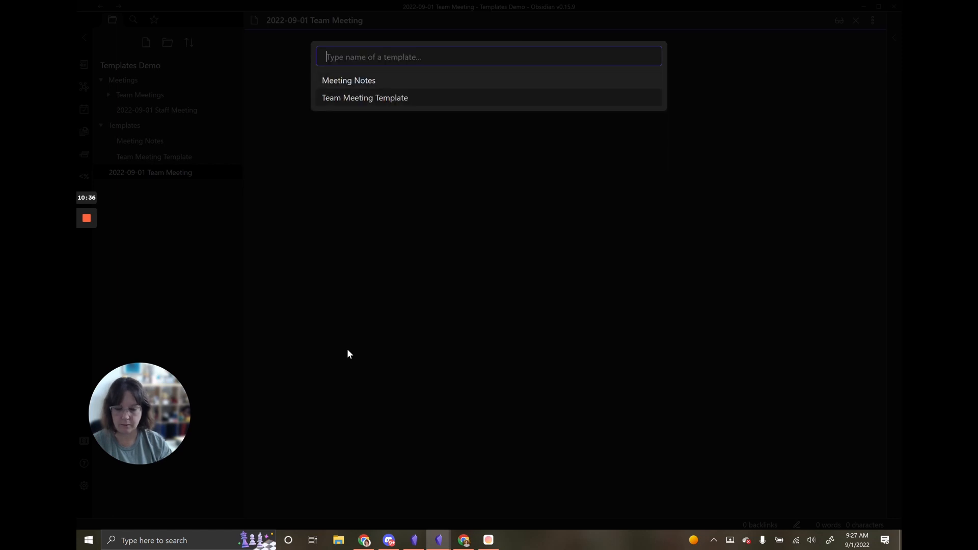
{"action": "left_click", "coordinate": [364, 97]}
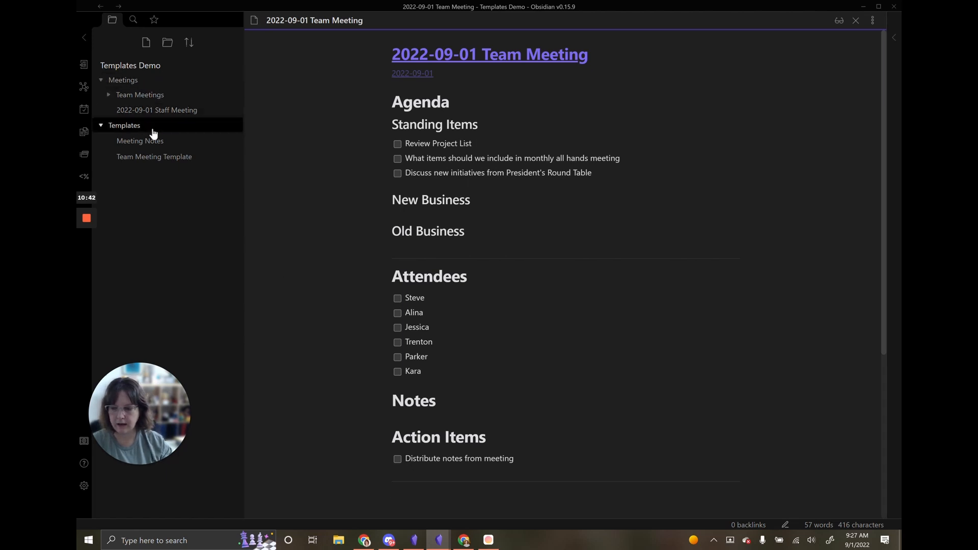
{"action": "mouse_move", "coordinate": [139, 94]}
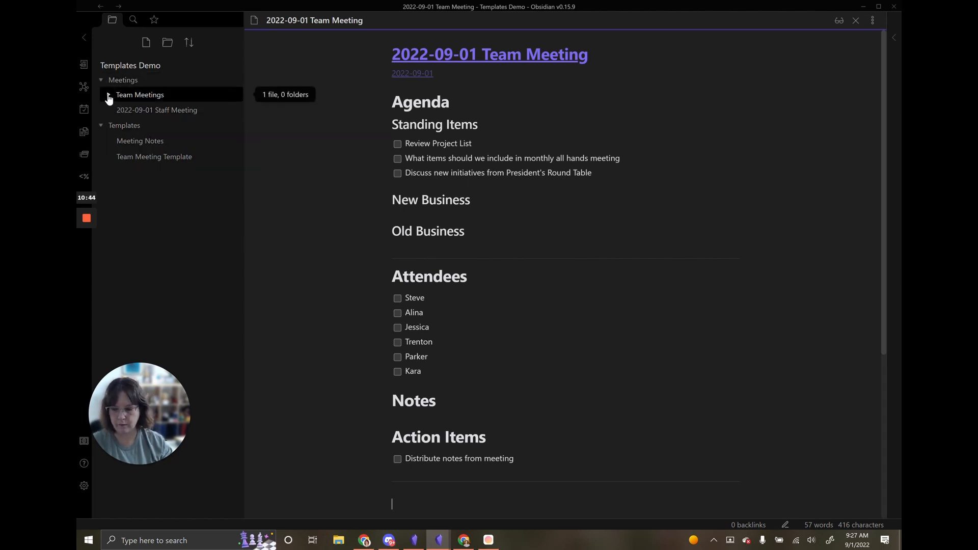
Step: Expand the Team Meetings folder to confirm the note was auto-filed there
{"action": "left_click", "coordinate": [140, 94]}
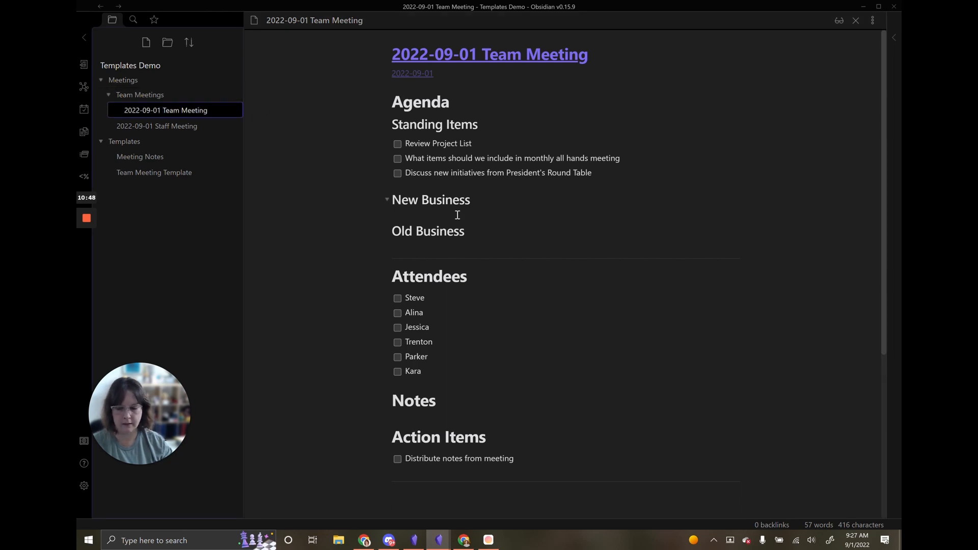
{"action": "scroll", "scroll_direction": "down", "scroll_amount": 3}
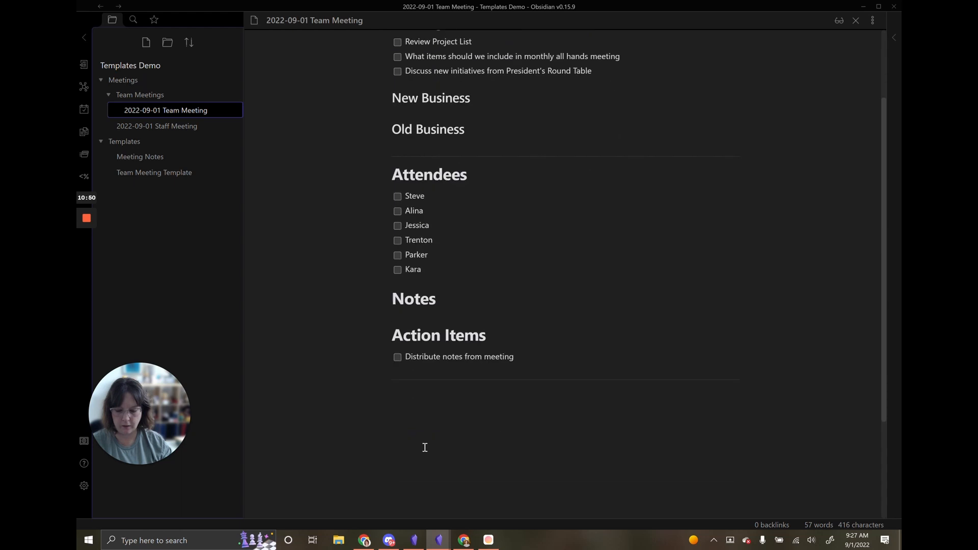
{"action": "mouse_move", "coordinate": [725, 401]}
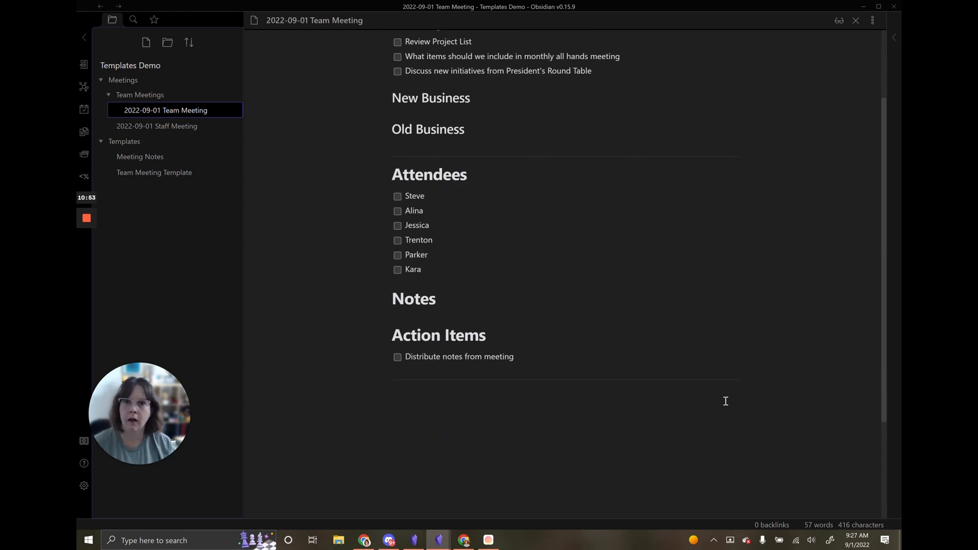